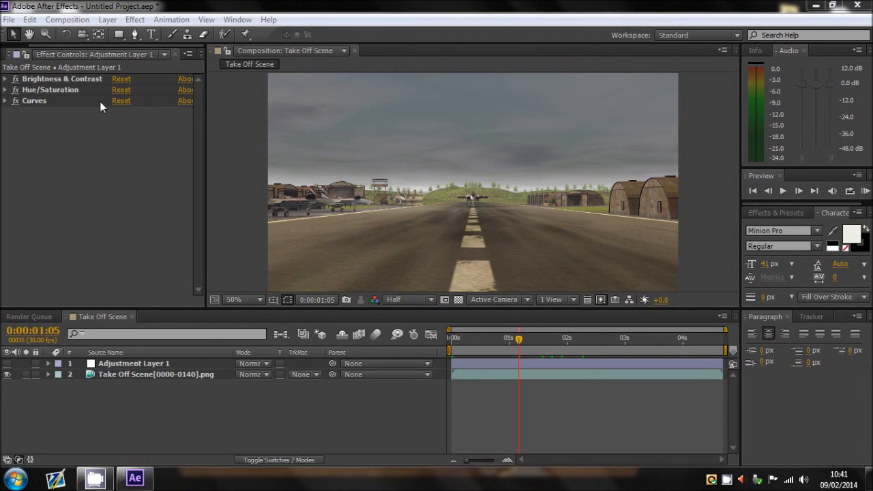
pyautogui.moveTo(153, 182)
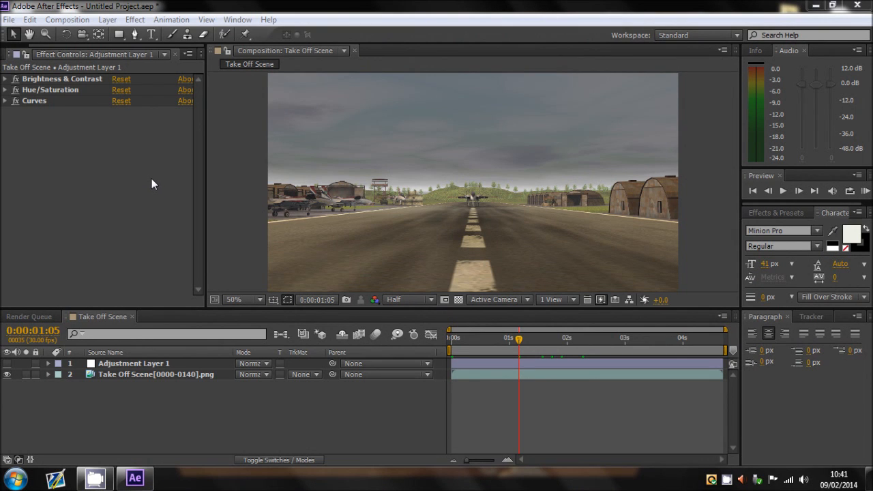
pyautogui.moveTo(140, 188)
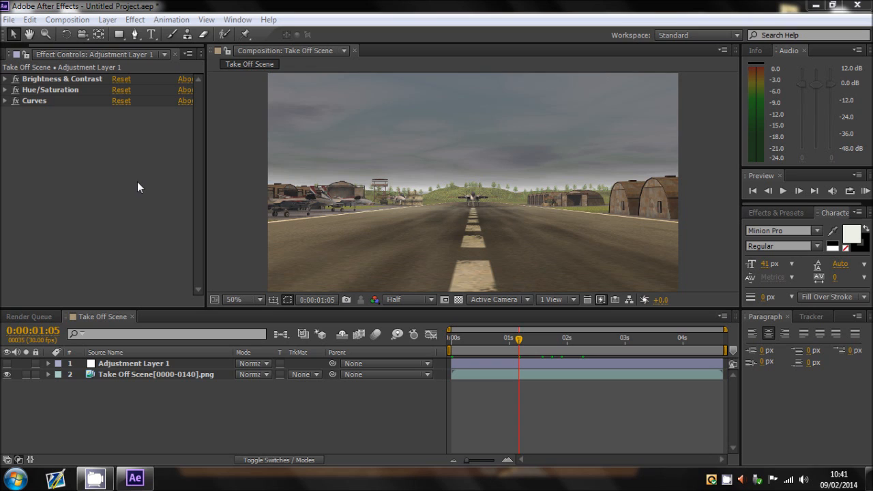
pyautogui.moveTo(474, 221)
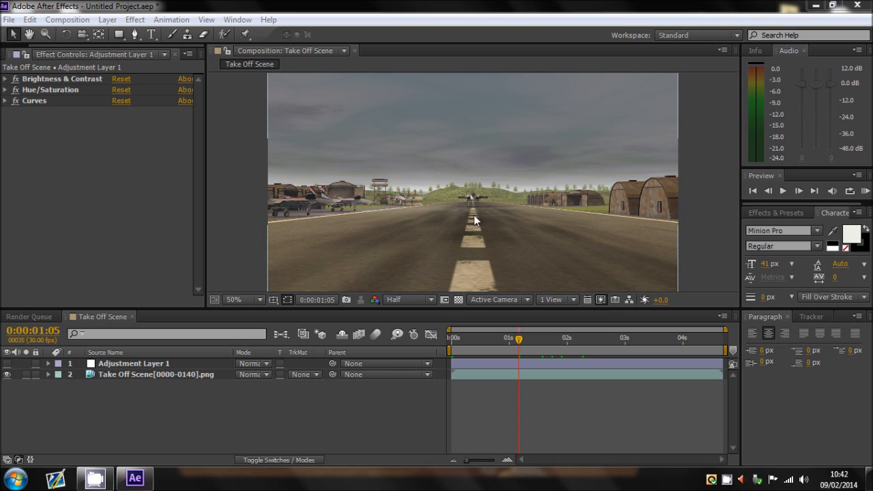
pyautogui.moveTo(507, 202)
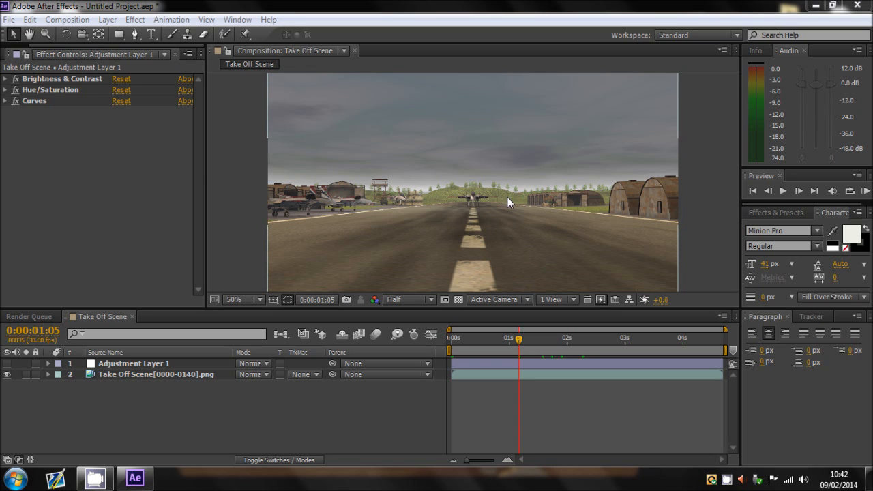
pyautogui.moveTo(472, 341)
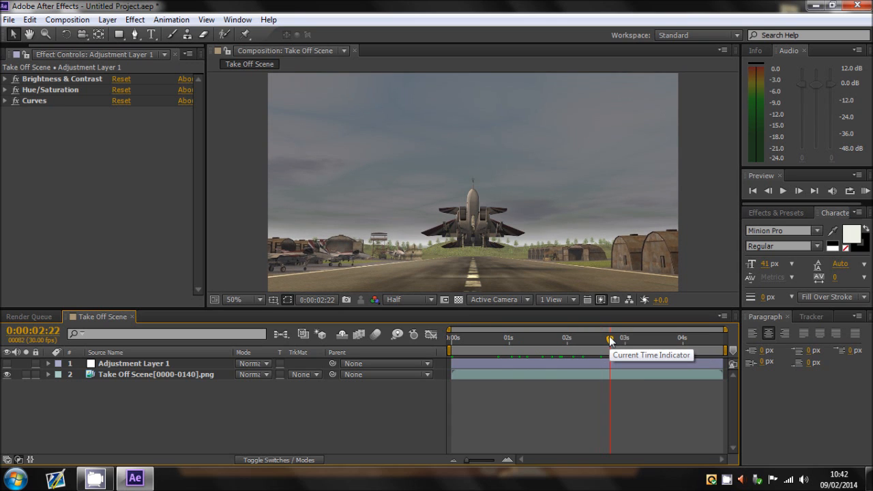
# Step: Scrub the take-off footage and settle the current time at 0:00:01:25, just before lift-off
pyautogui.moveTo(608, 338); pyautogui.dragTo(616, 339)
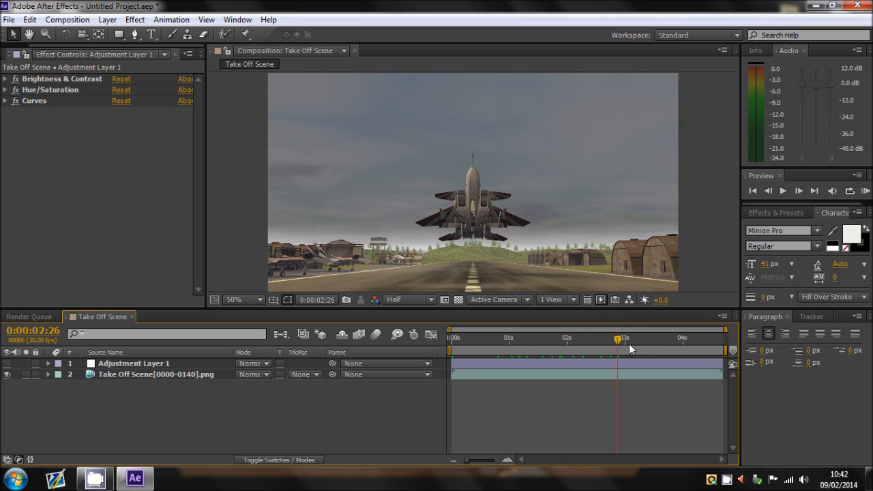
pyautogui.moveTo(424, 167)
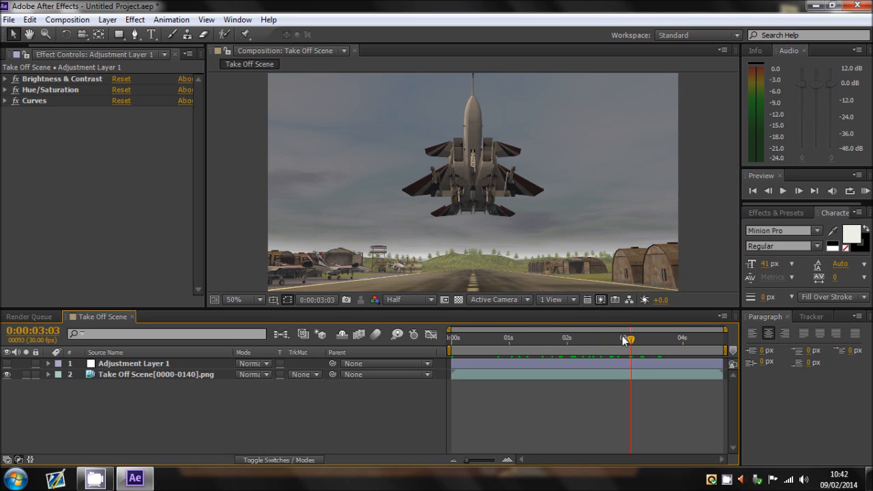
pyautogui.moveTo(627, 338); pyautogui.dragTo(646, 338)
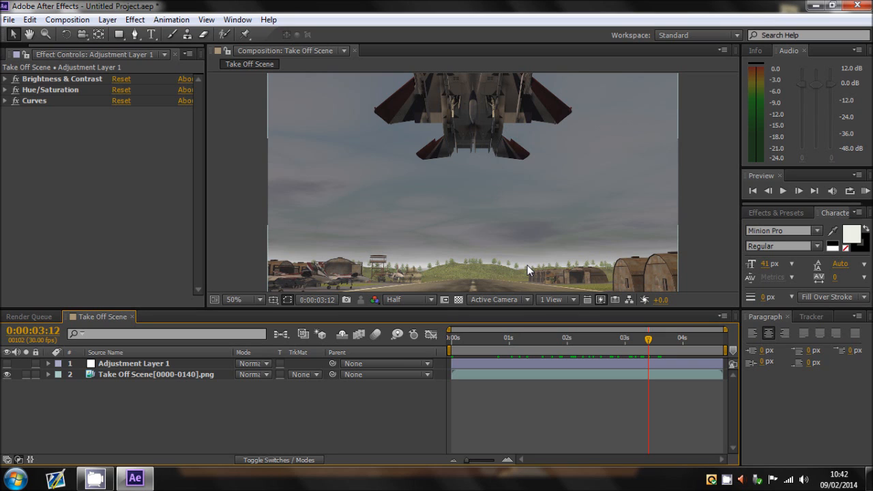
pyautogui.moveTo(666, 341)
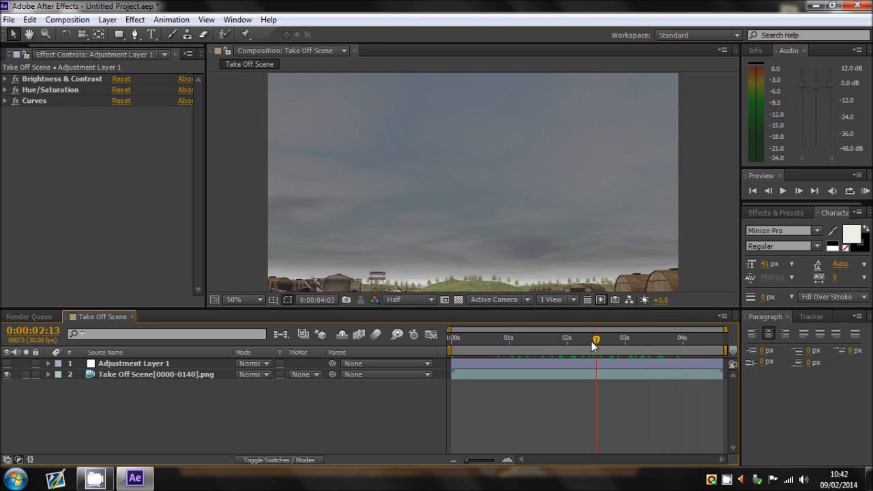
pyautogui.moveTo(595, 338); pyautogui.dragTo(537, 338)
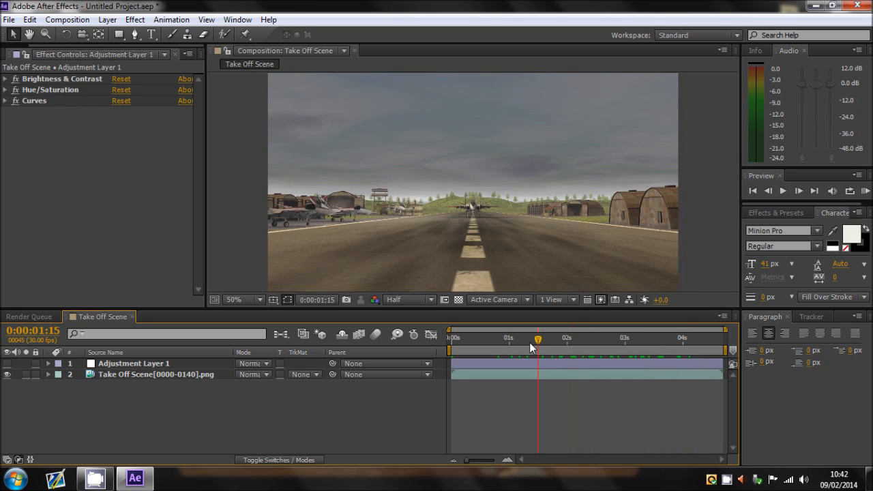
pyautogui.click(546, 338)
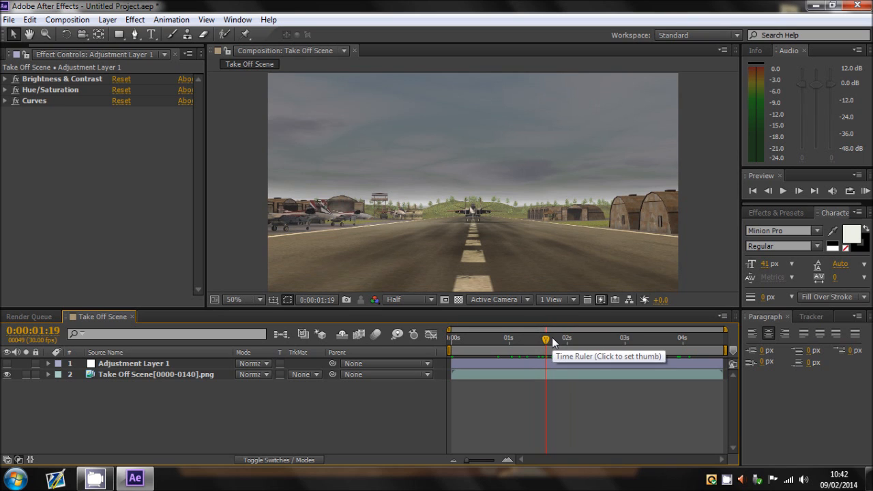
pyautogui.moveTo(688, 198)
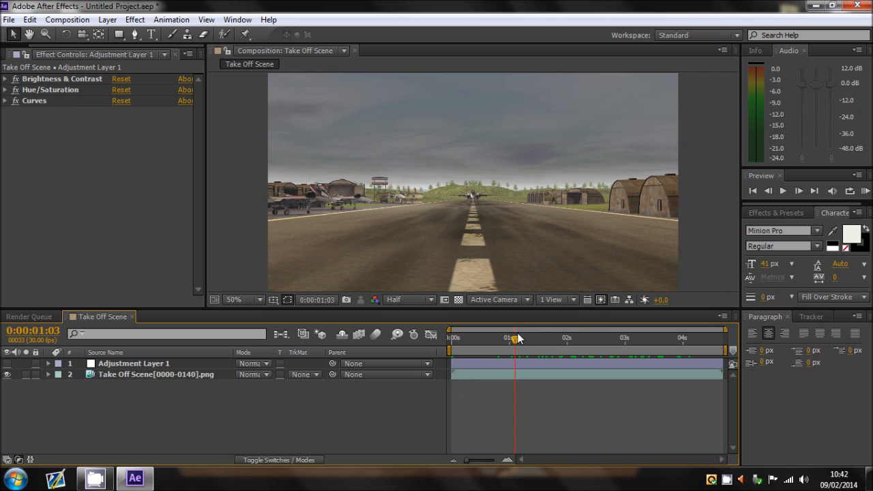
pyautogui.moveTo(515, 338); pyautogui.dragTo(521, 338)
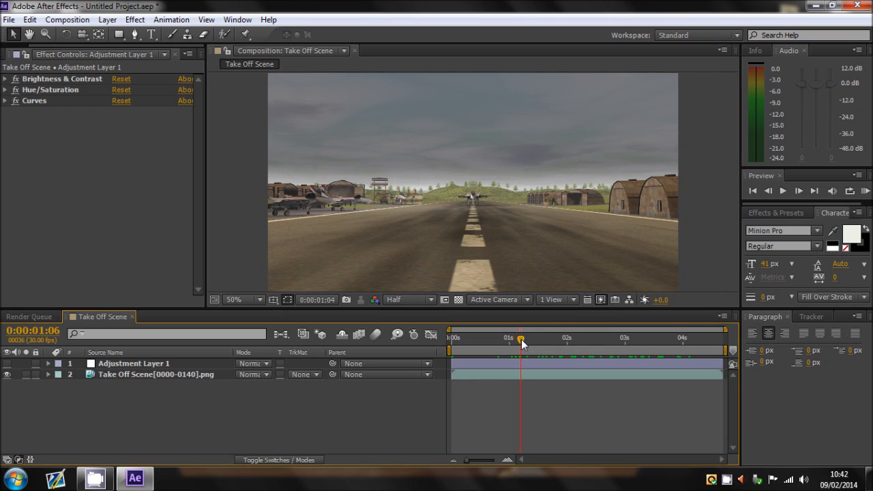
pyautogui.moveTo(520, 338); pyautogui.dragTo(536, 338)
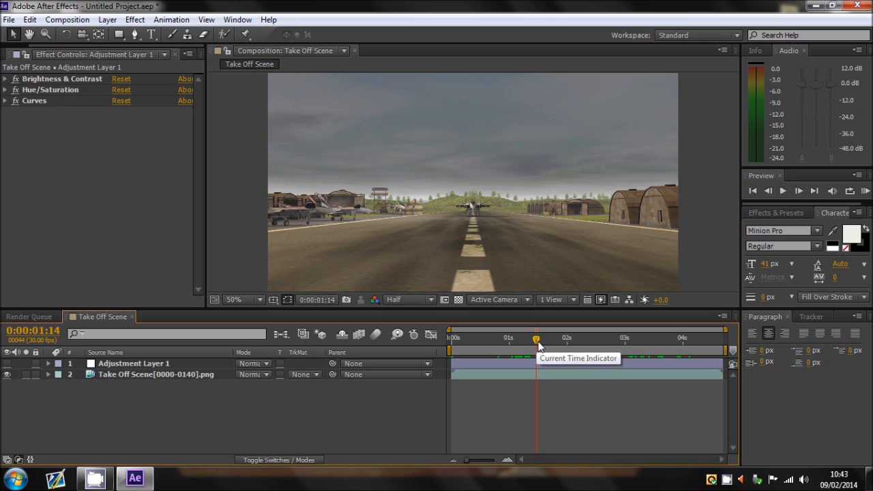
pyautogui.moveTo(535, 338); pyautogui.dragTo(558, 338)
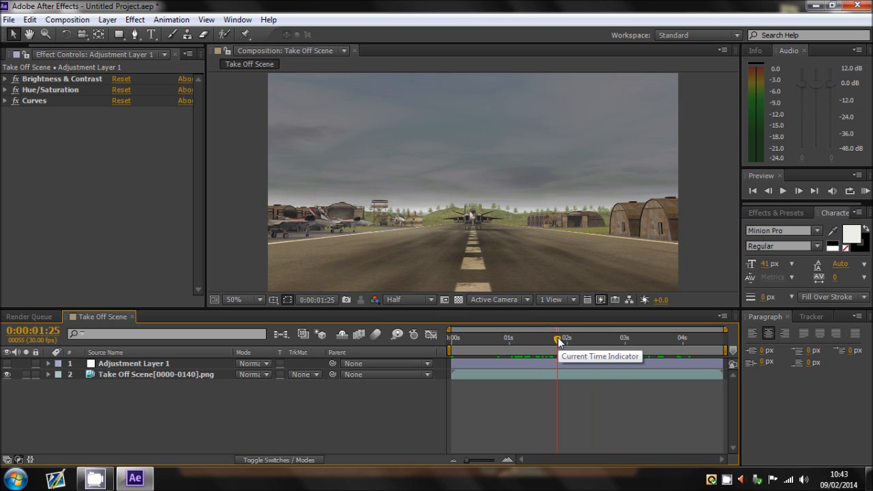
pyautogui.moveTo(502, 358)
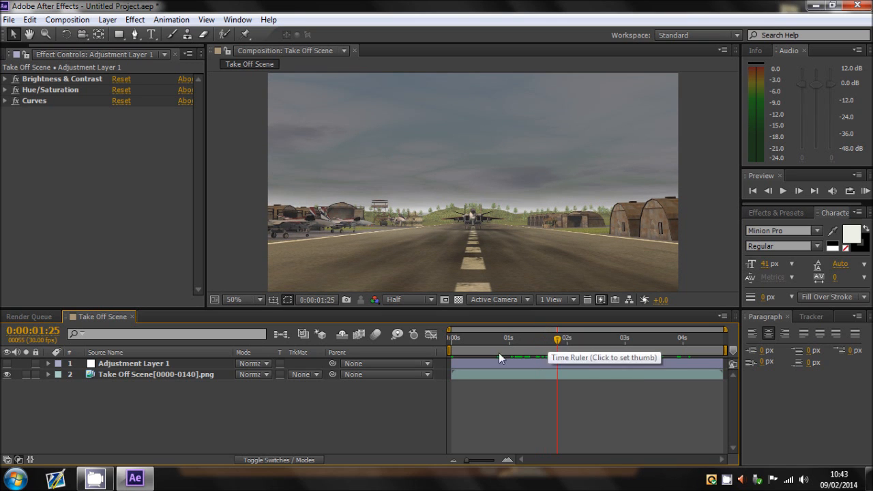
# Step: Add a new adjustment layer, delete the cc layer, and rename the new layer 'heatwave'
pyautogui.click(107, 19)
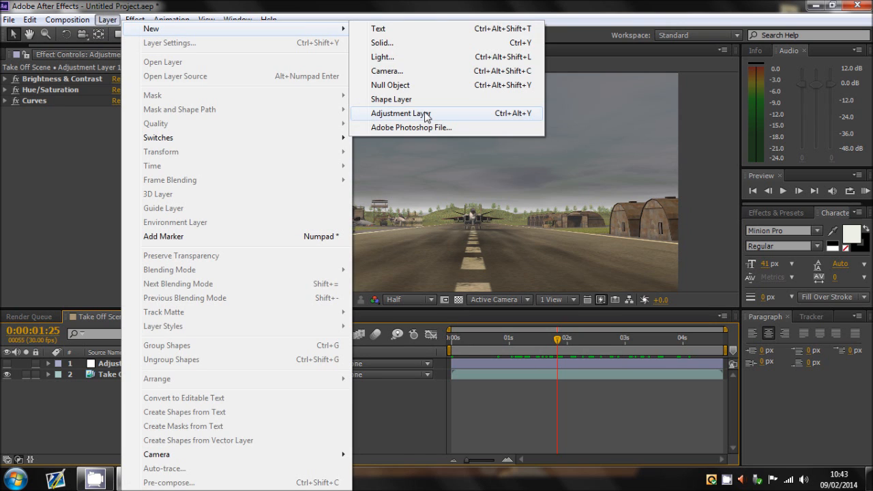
pyautogui.click(401, 113)
pyautogui.write('cc')
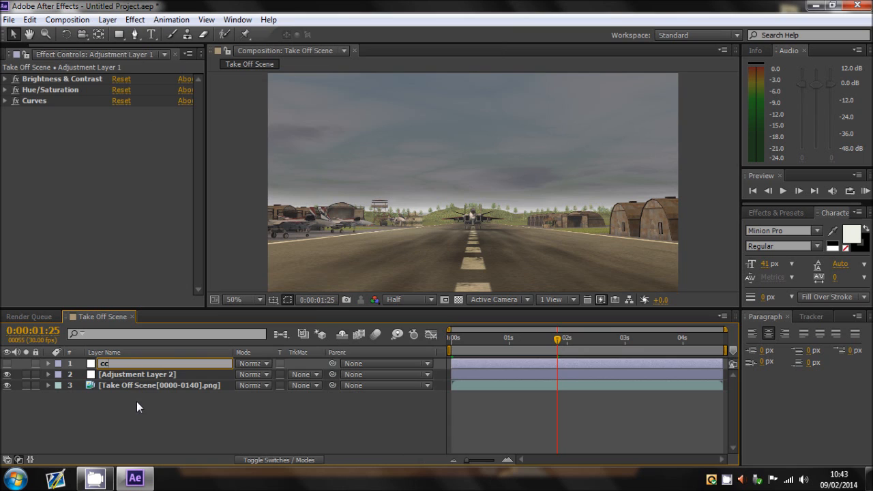
pyautogui.press('Delete')
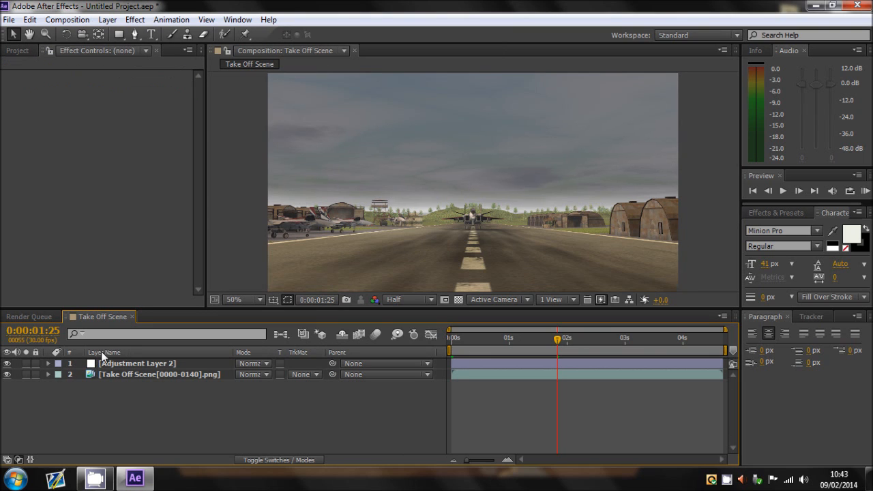
pyautogui.click(136, 362)
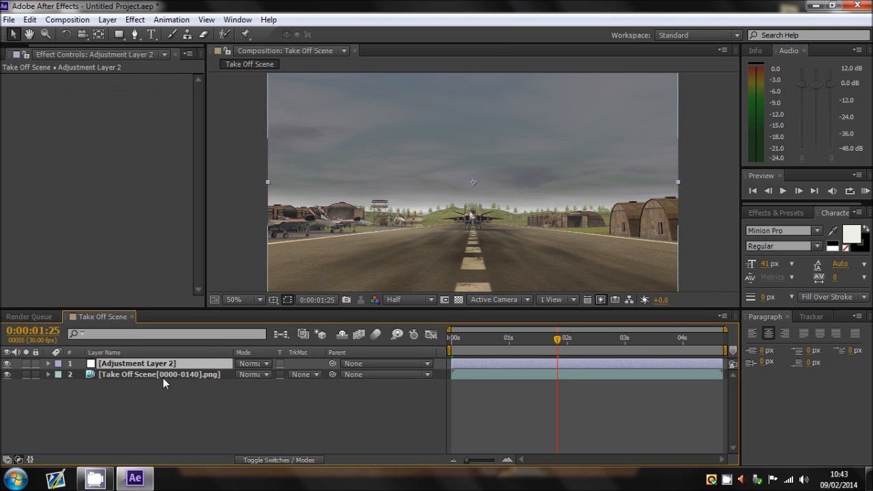
pyautogui.doubleClick(136, 363)
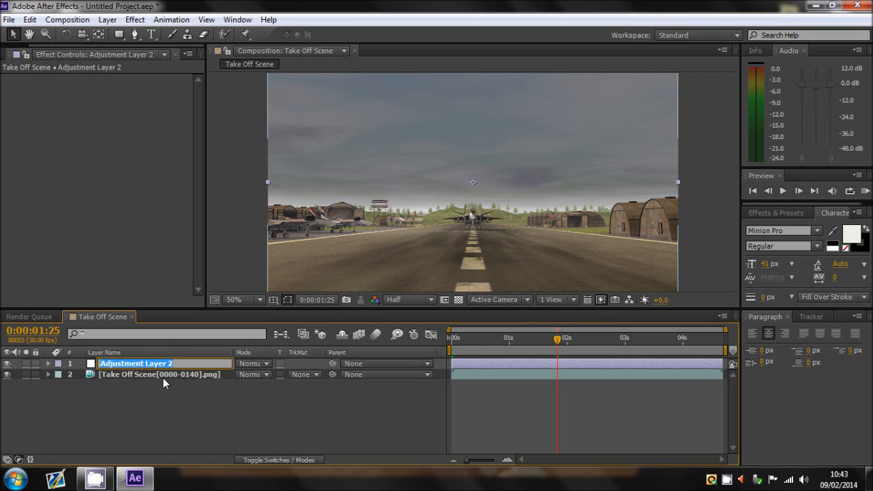
pyautogui.write('heatwave')
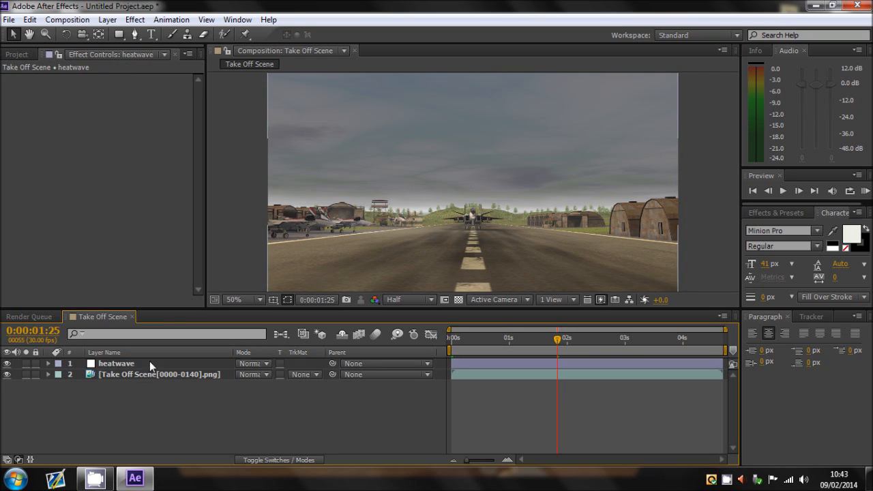
pyautogui.click(464, 338)
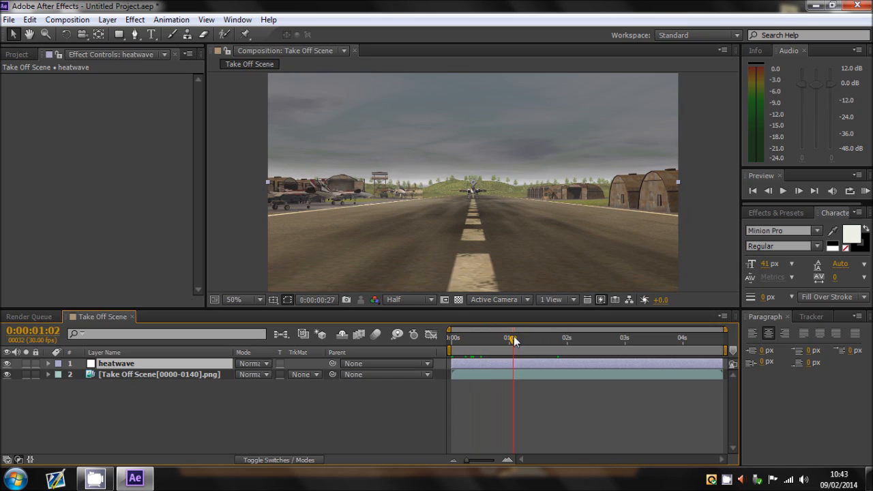
pyautogui.moveTo(512, 338); pyautogui.dragTo(548, 339)
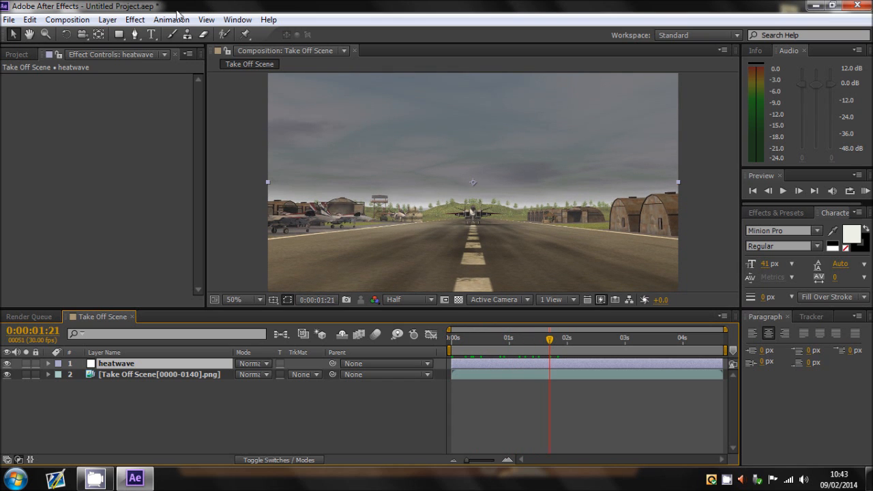
pyautogui.moveTo(134, 19)
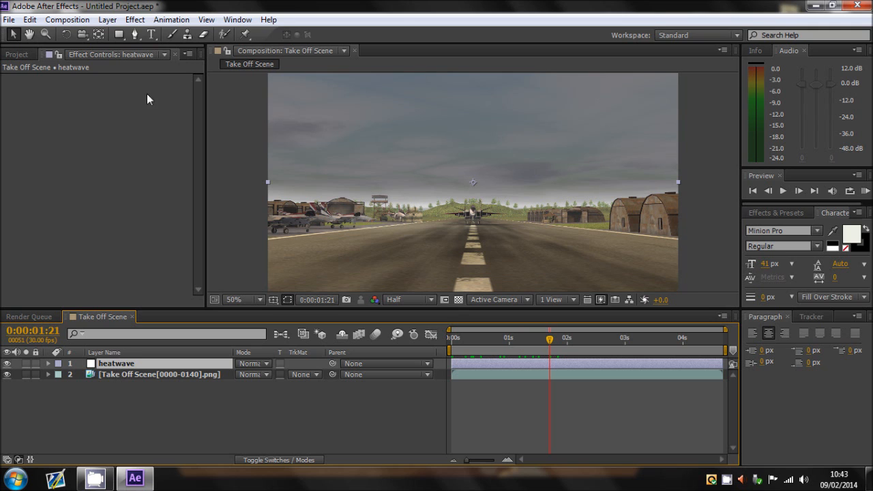
# Step: Apply Turbulent Displace to the heatwave layer with Amount 50 and Size 50
pyautogui.click(134, 19)
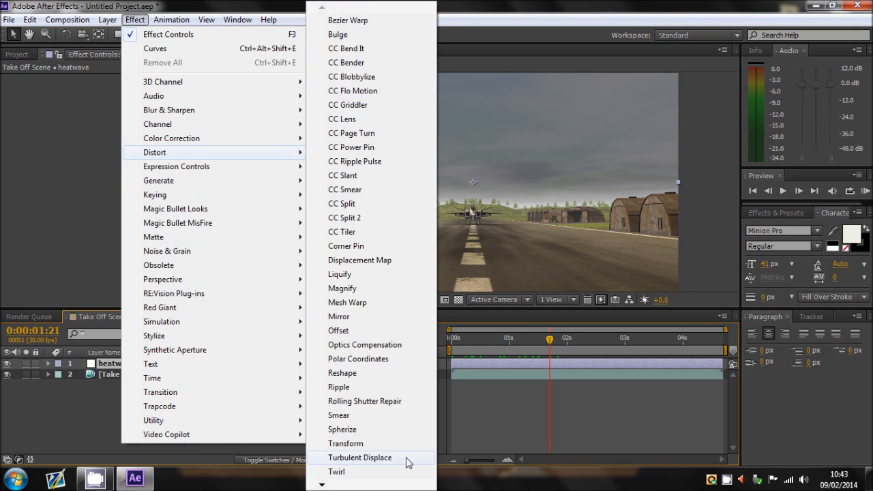
pyautogui.click(360, 458)
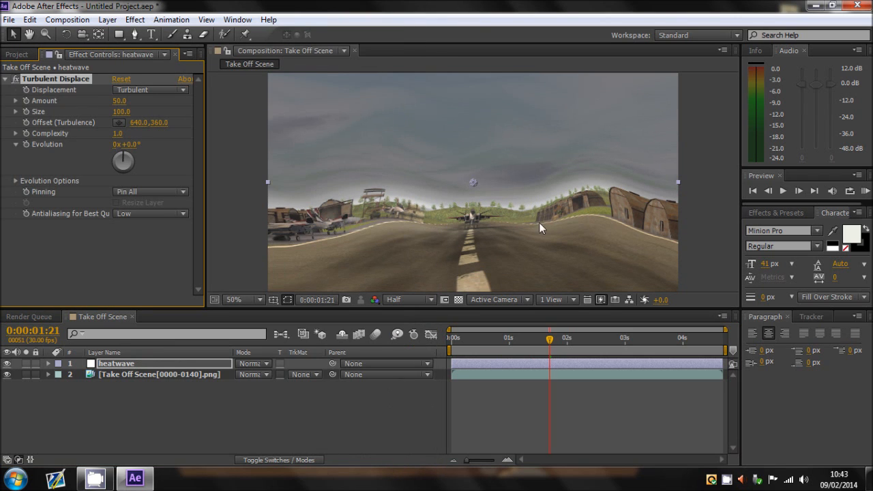
pyautogui.moveTo(156, 98)
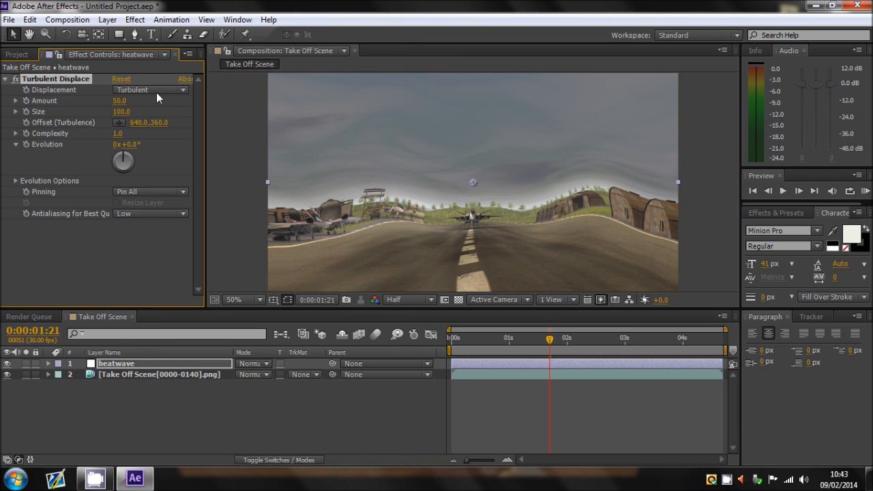
pyautogui.moveTo(115, 142)
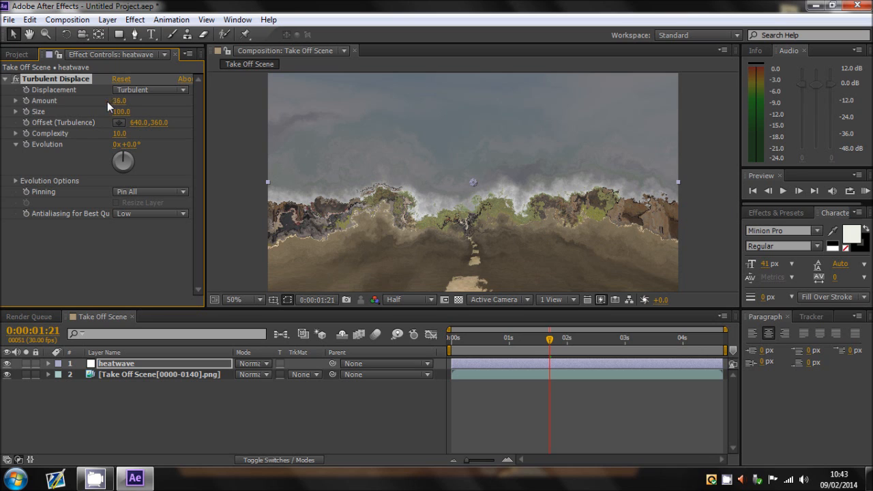
pyautogui.moveTo(120, 101); pyautogui.dragTo(112, 101)
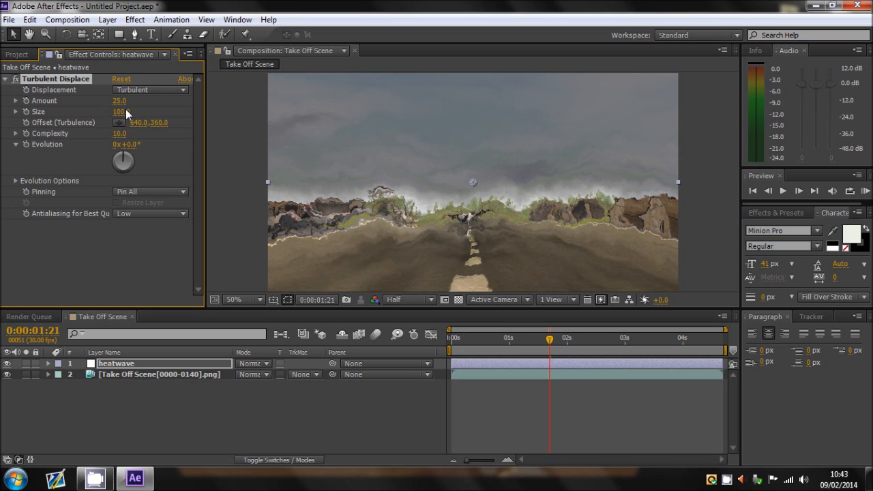
pyautogui.moveTo(120, 101); pyautogui.dragTo(125, 101)
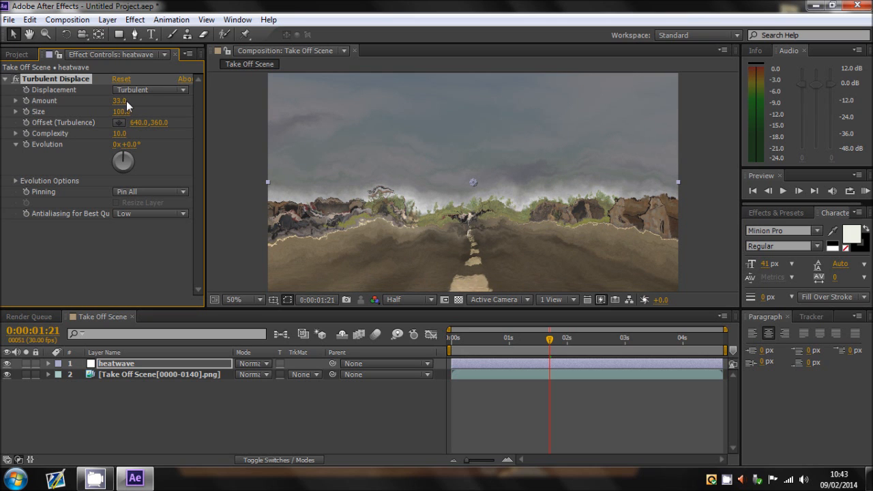
pyautogui.moveTo(121, 111); pyautogui.dragTo(120, 111)
pyautogui.write('50')
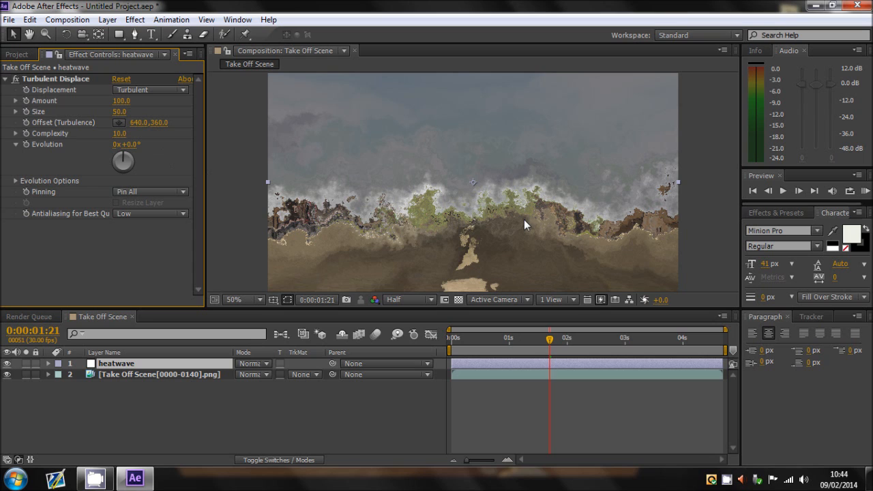
pyautogui.doubleClick(121, 101)
pyautogui.write('50')
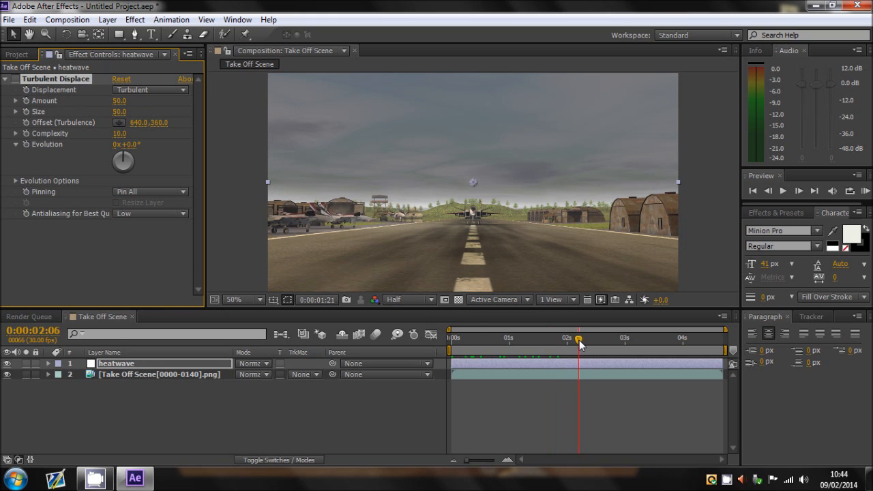
# Step: At about 3:07, draw a closed Pen mask on the heatwave layer around the area beneath the jet
pyautogui.moveTo(578, 338); pyautogui.dragTo(638, 338)
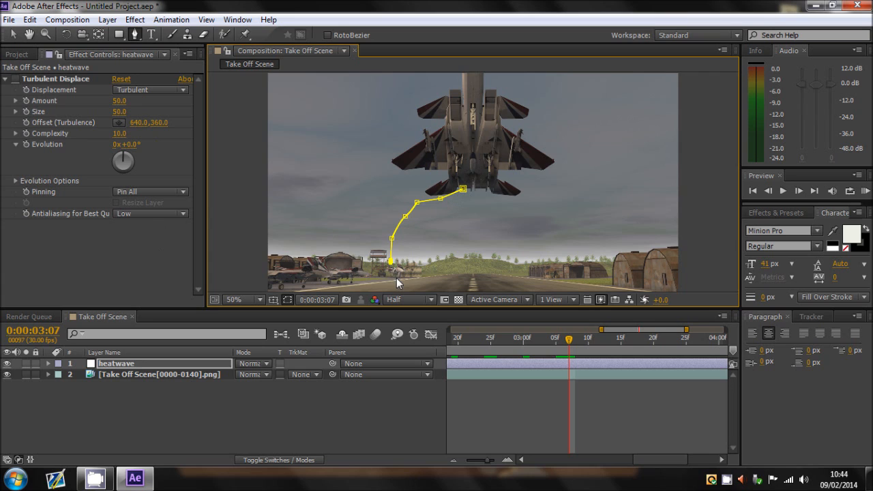
pyautogui.click(234, 300)
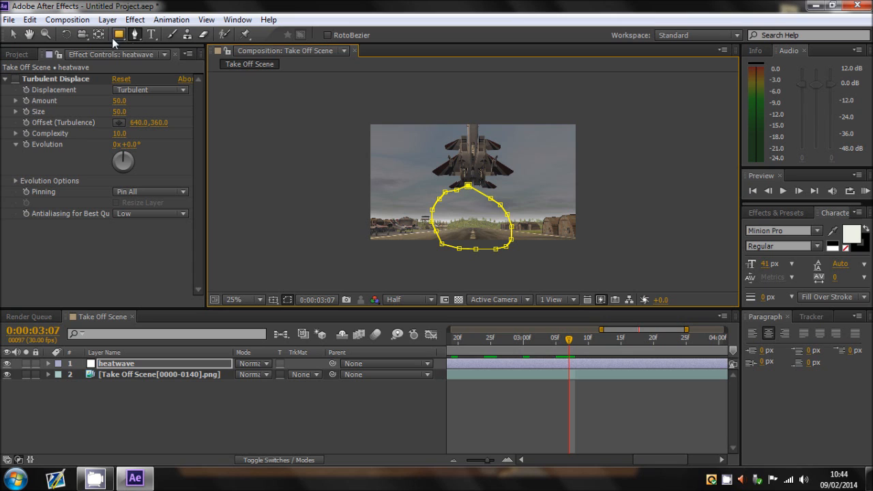
pyautogui.click(242, 300)
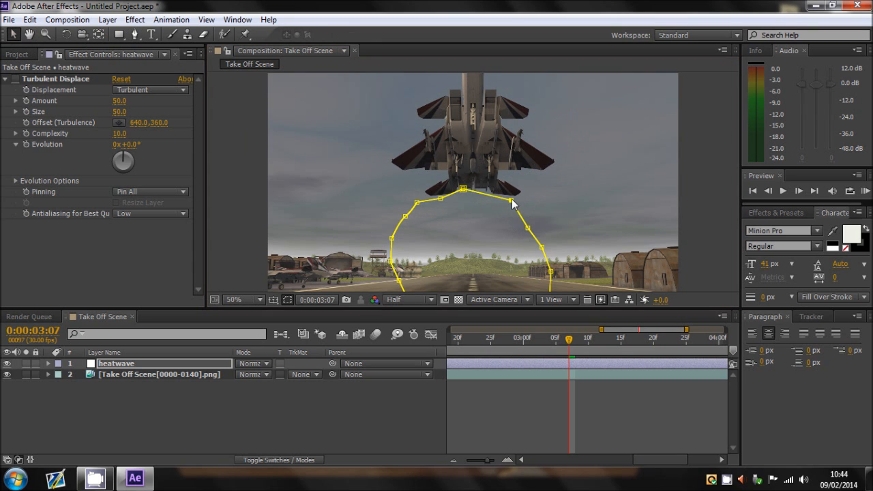
pyautogui.moveTo(512, 203); pyautogui.dragTo(535, 210)
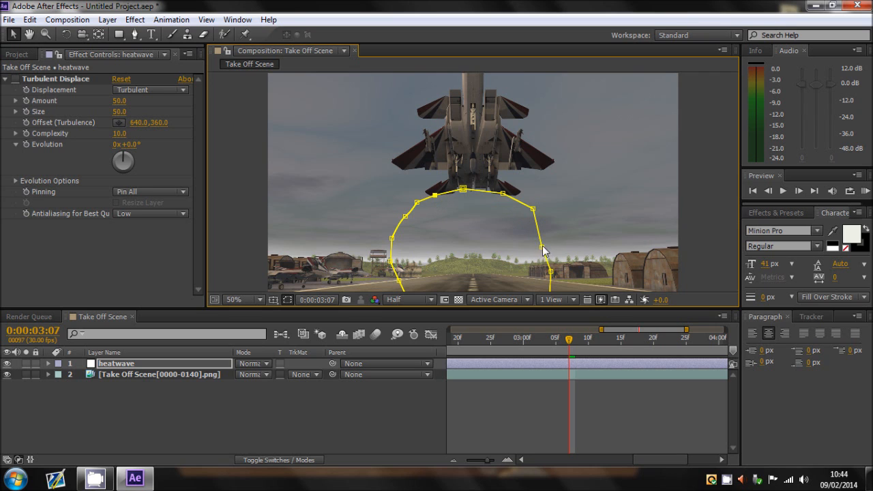
pyautogui.click(233, 300)
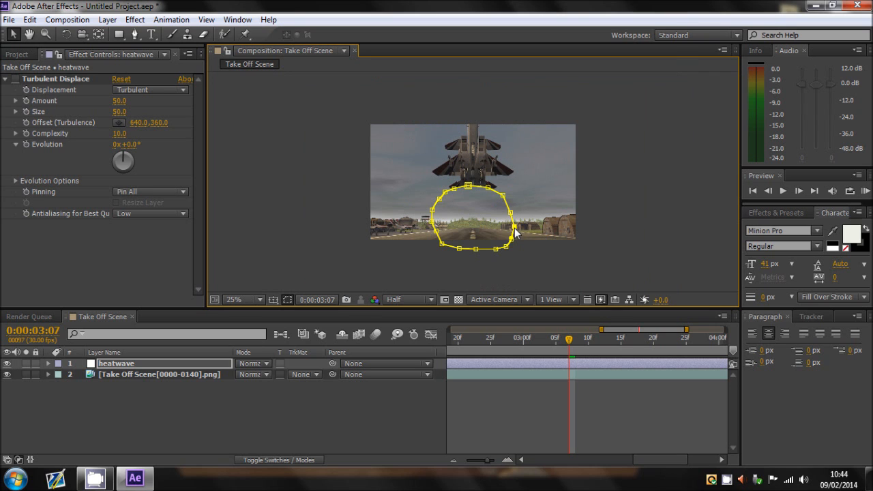
pyautogui.click(233, 300)
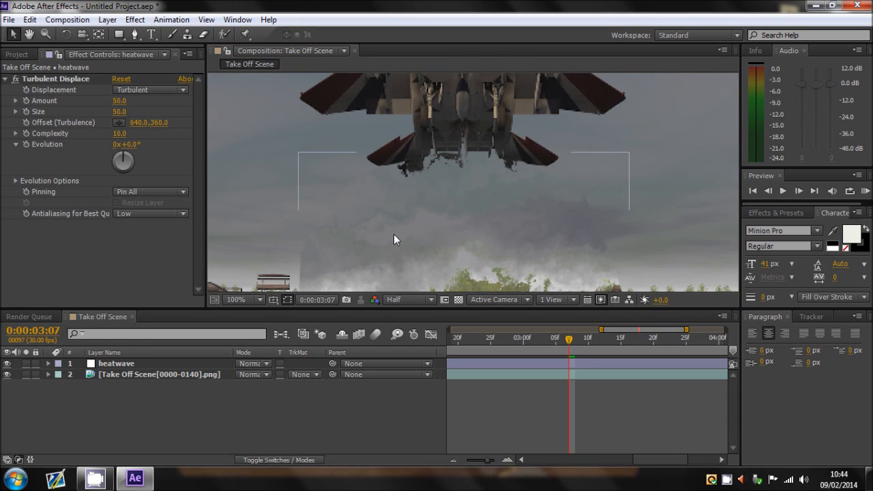
pyautogui.click(256, 300)
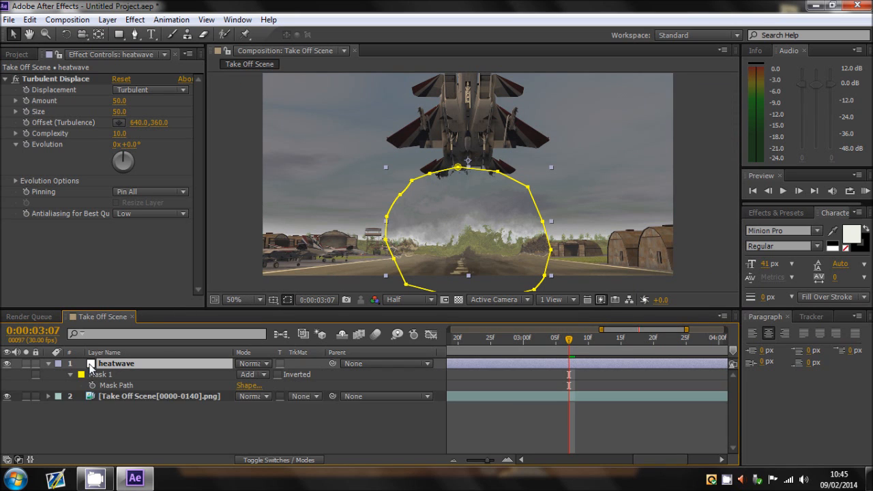
# Step: Set Mask 1's feather on the heatwave layer to 50 pixels to soften the ripple's edge
pyautogui.click(71, 373)
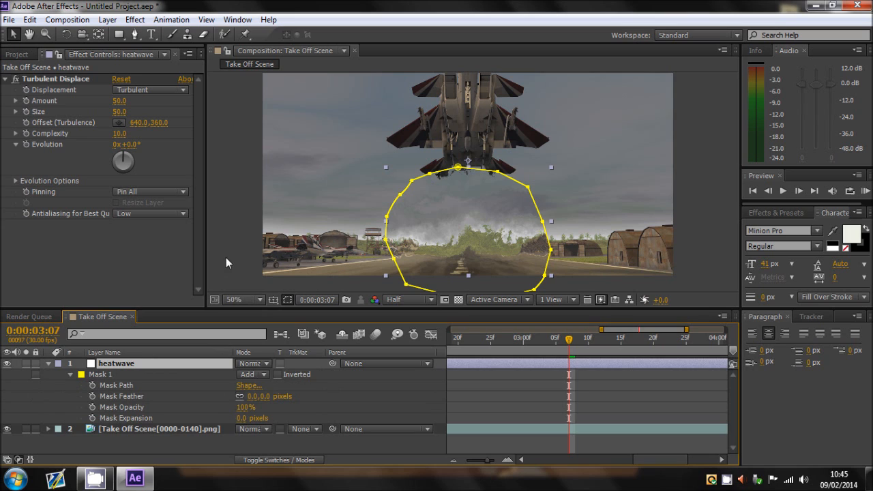
pyautogui.moveTo(193, 401)
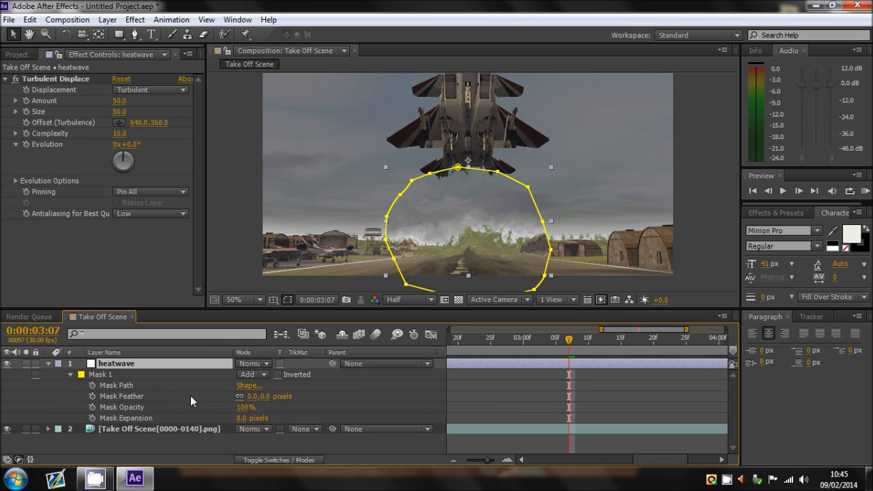
pyautogui.click(49, 374)
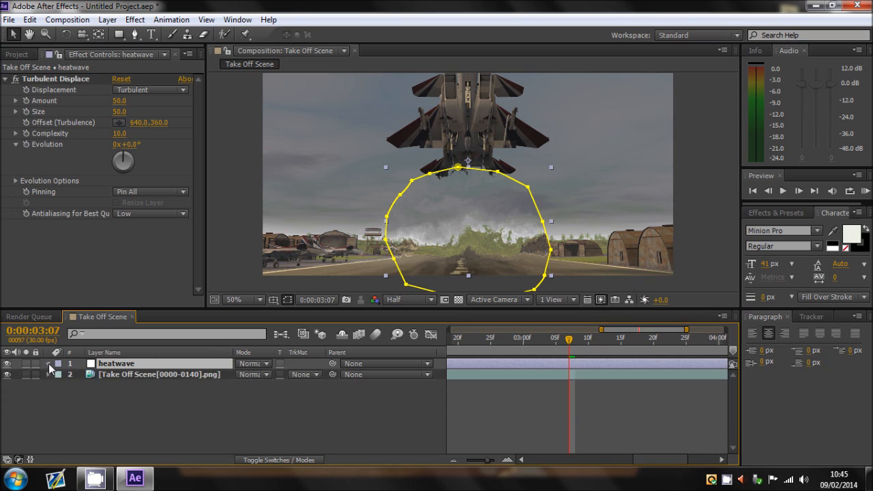
pyautogui.click(49, 363)
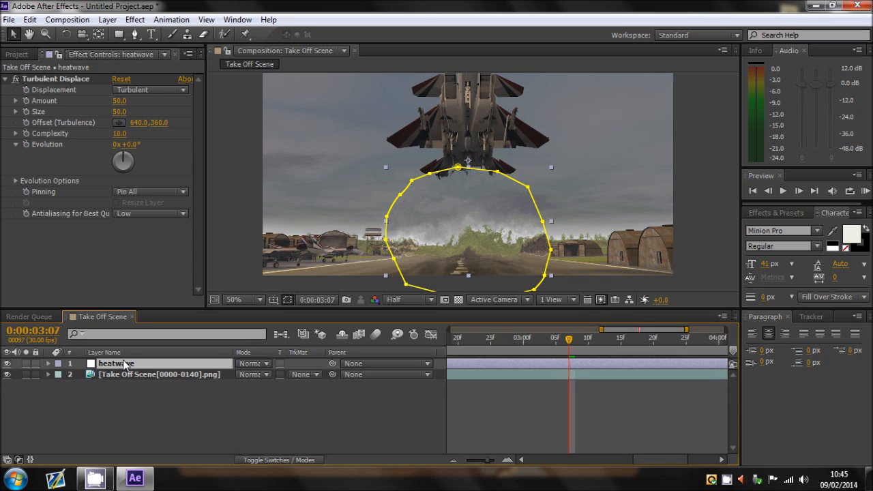
pyautogui.moveTo(202, 352)
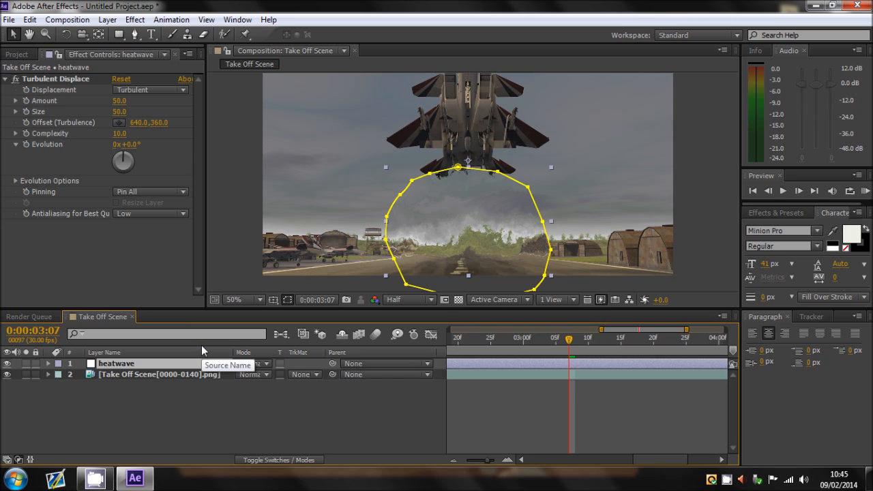
pyautogui.click(49, 363)
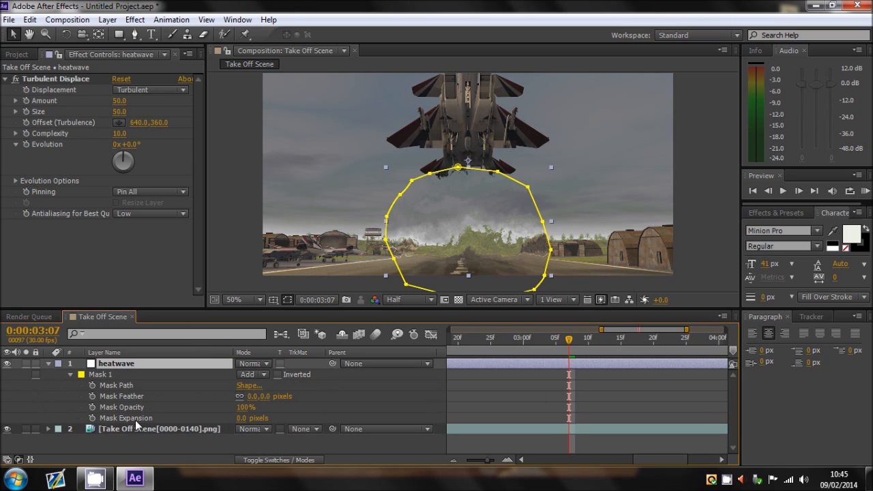
pyautogui.doubleClick(256, 396)
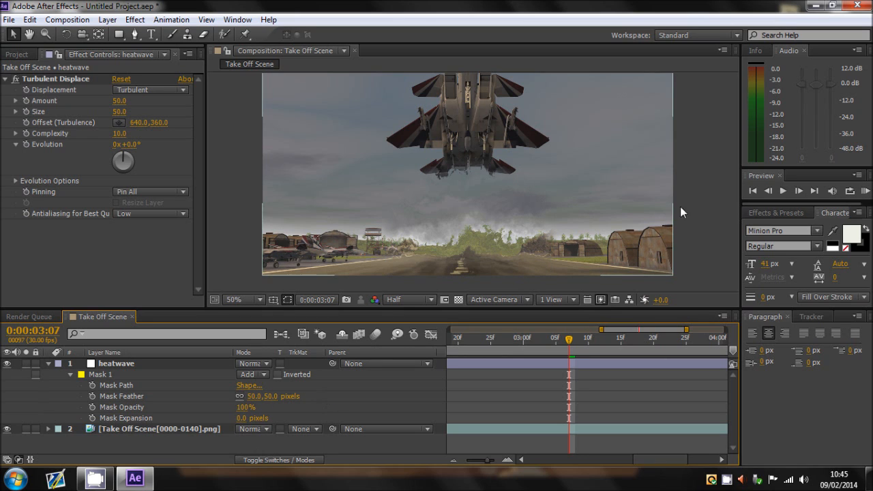
pyautogui.moveTo(731, 202)
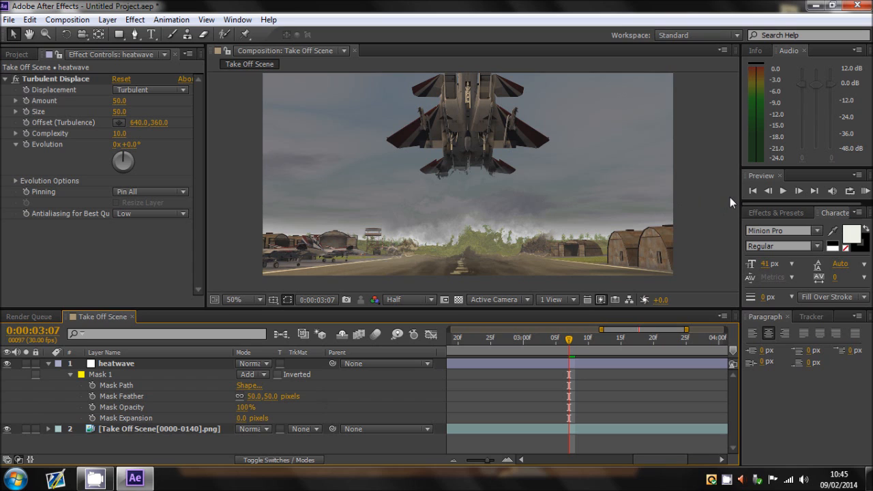
pyautogui.click(474, 258)
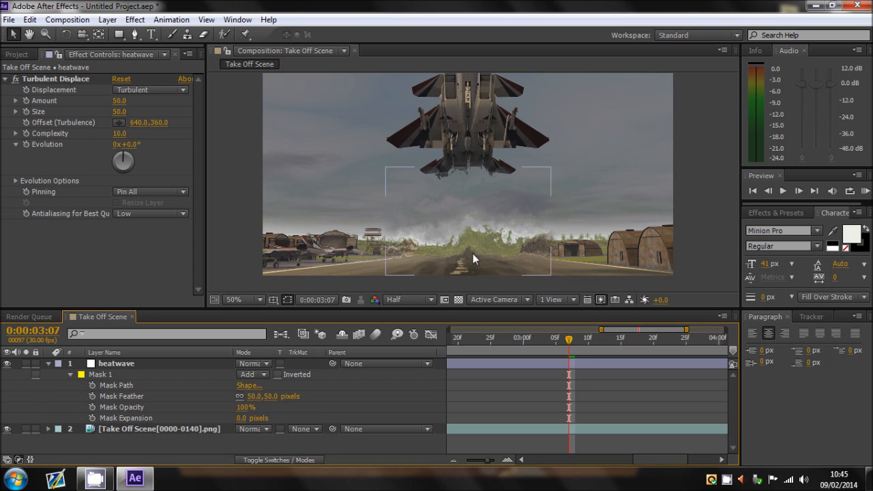
pyautogui.click(334, 175)
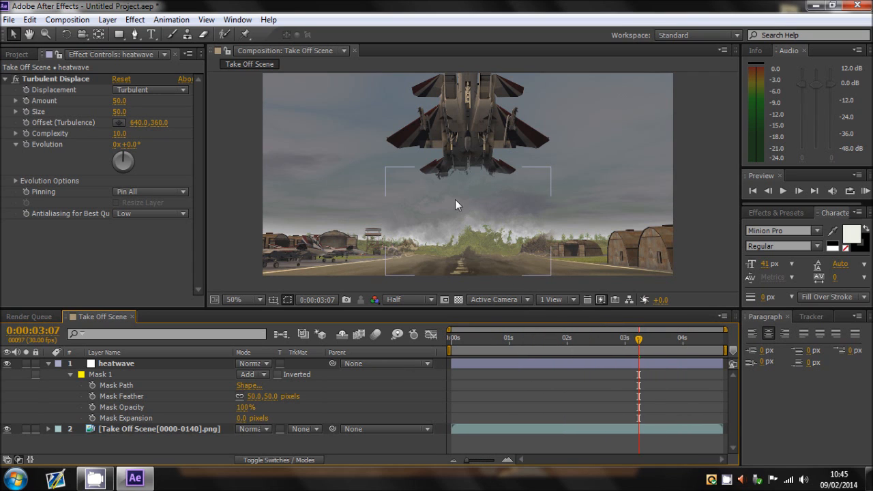
pyautogui.moveTo(474, 264)
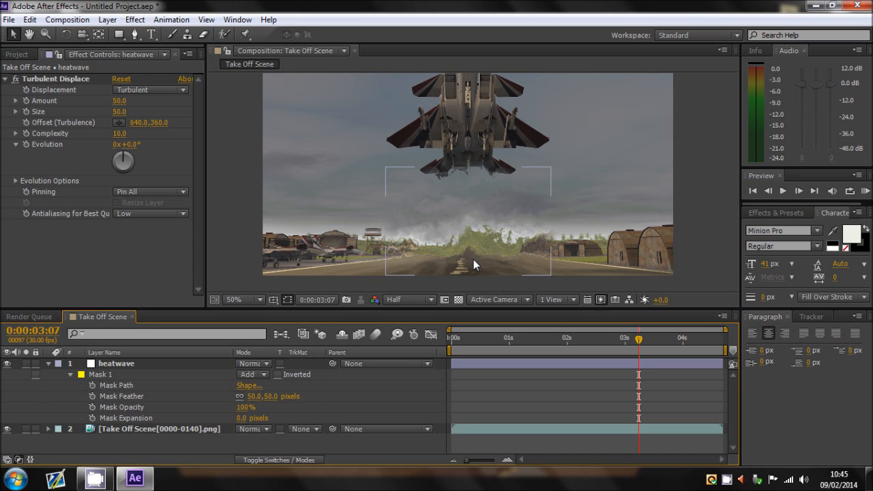
pyautogui.moveTo(494, 218)
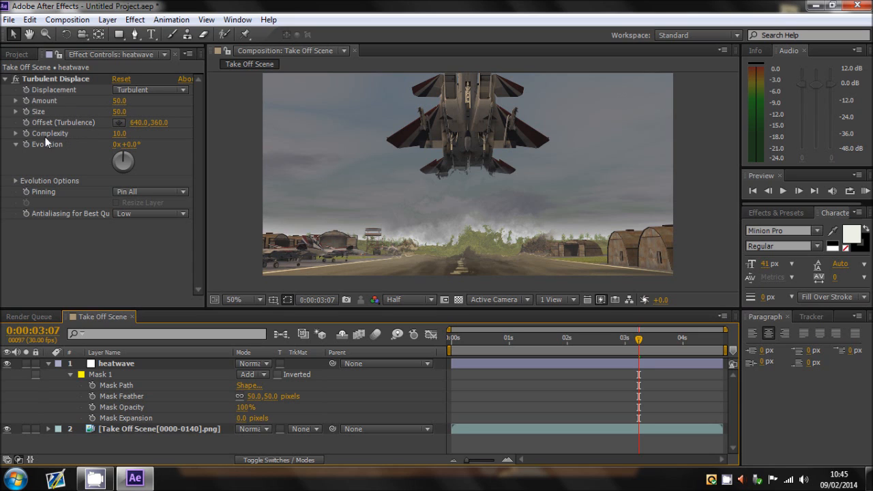
pyautogui.moveTo(122, 140)
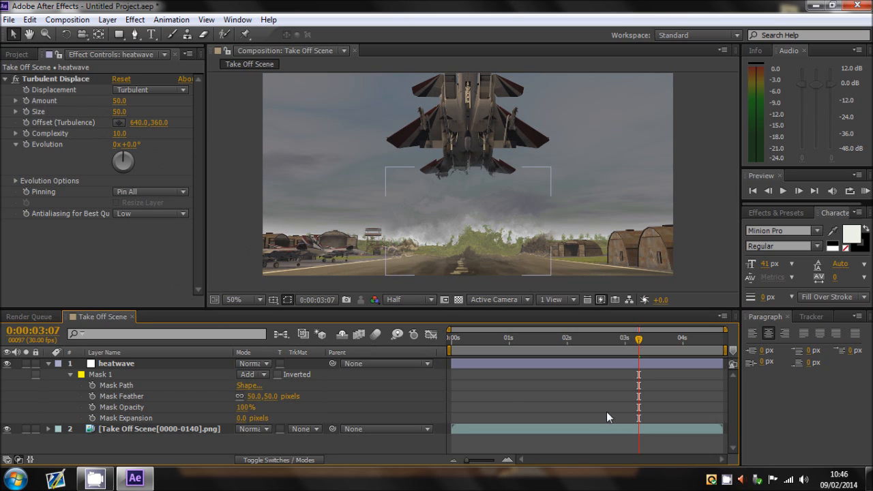
# Step: Scrub back through the take-off to preview the jet rising above the feathered ripple
pyautogui.moveTo(637, 338); pyautogui.dragTo(627, 338)
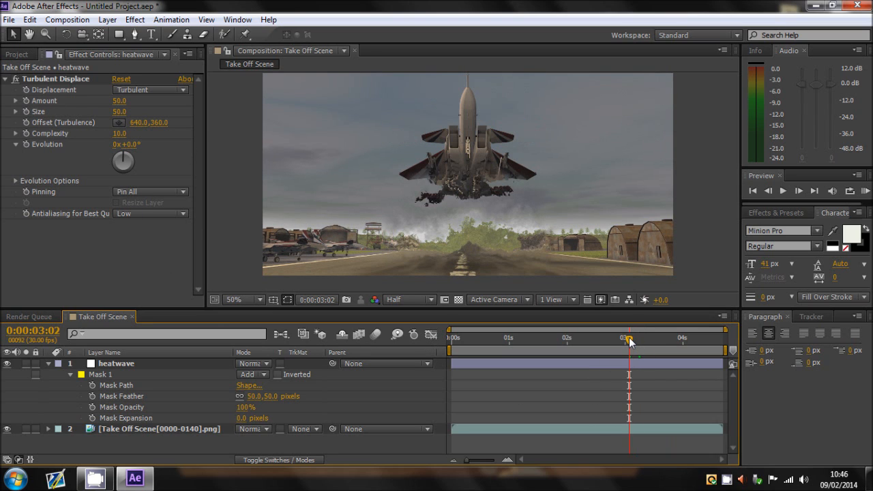
pyautogui.moveTo(629, 341)
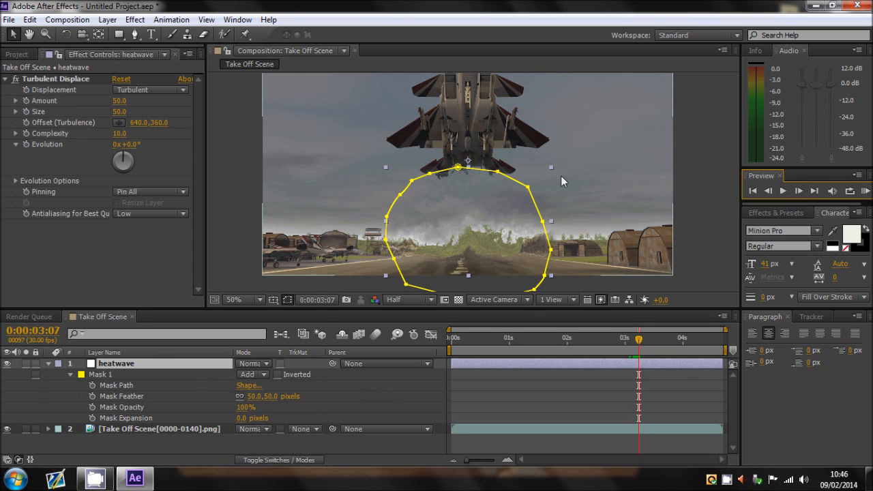
pyautogui.moveTo(494, 253)
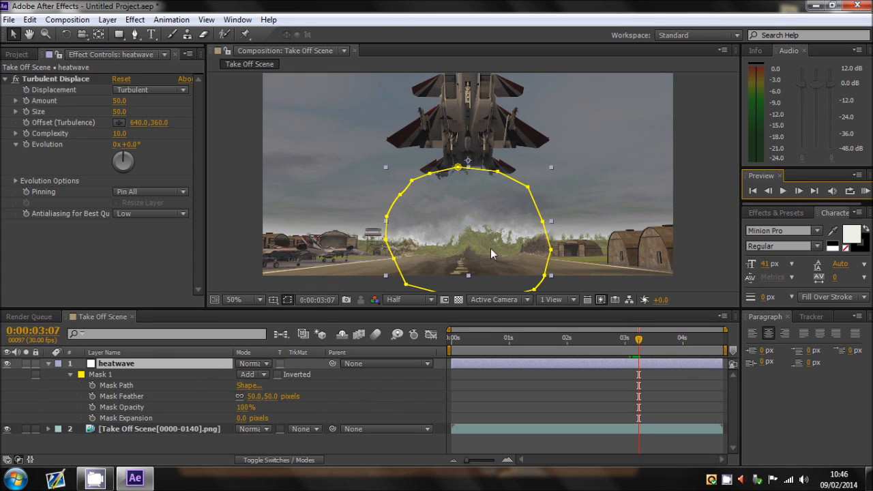
pyautogui.moveTo(497, 205)
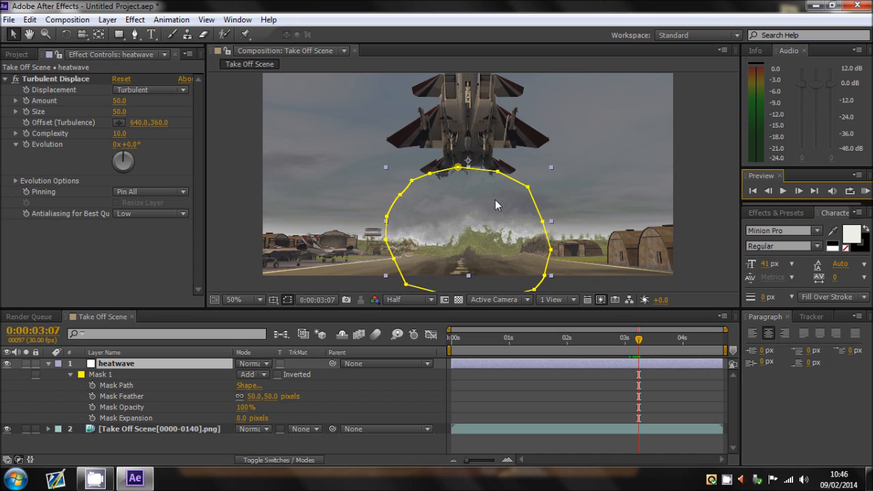
pyautogui.moveTo(109, 409)
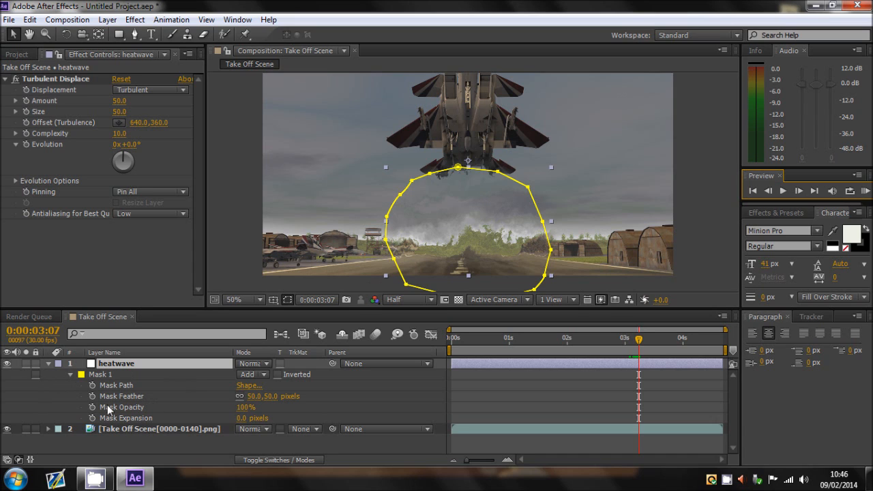
pyautogui.moveTo(134, 387)
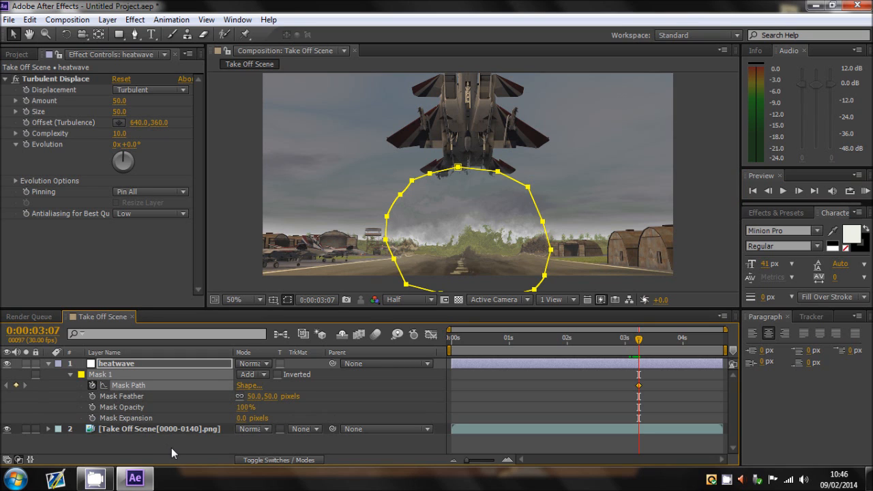
pyautogui.moveTo(535, 287)
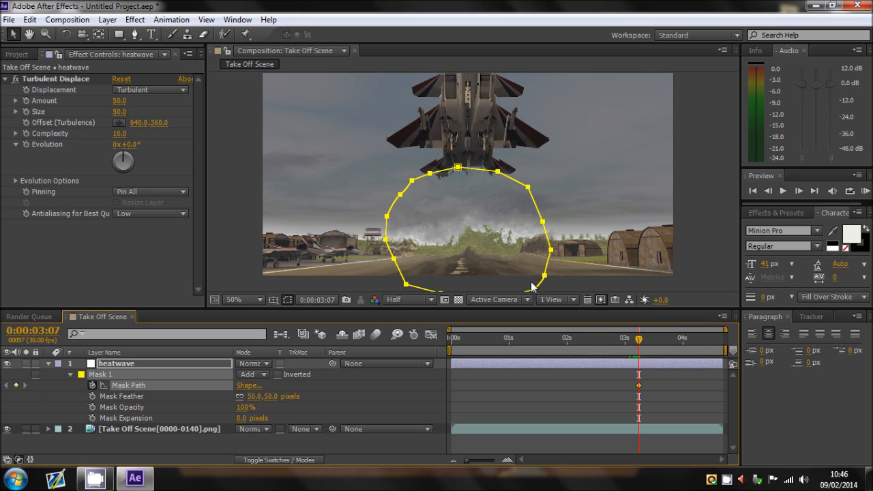
pyautogui.moveTo(420, 183)
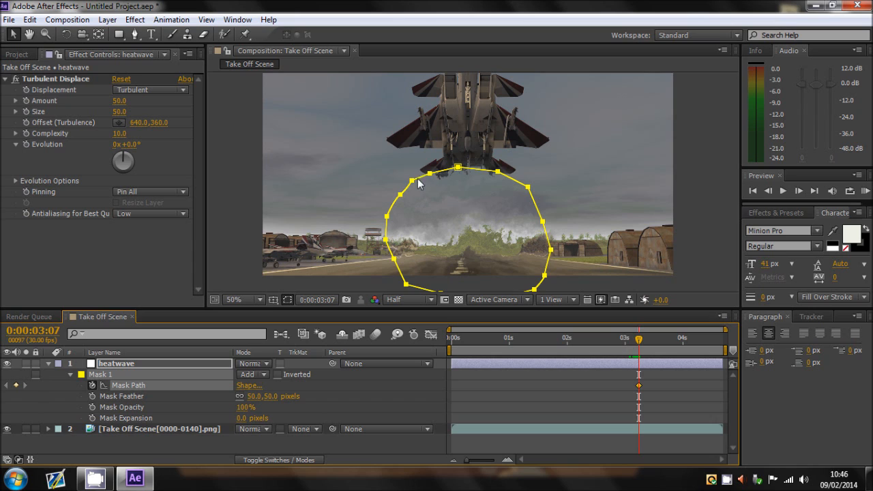
pyautogui.moveTo(394, 214)
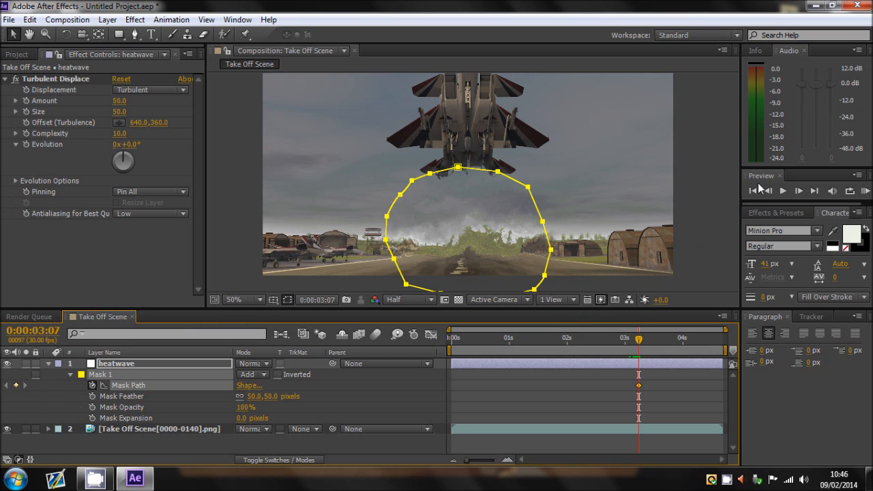
pyautogui.moveTo(769, 193)
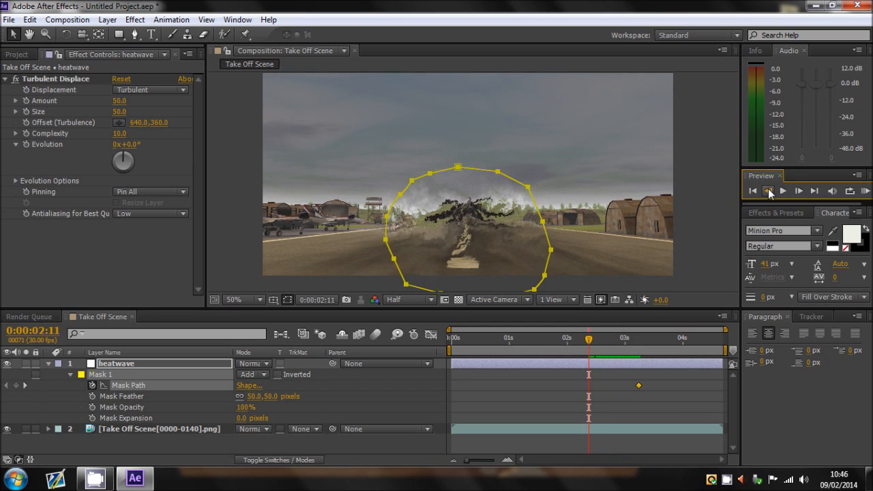
# Step: At the take-off start frame, reshape the mask tightly around the grounded jet's exhaust
pyautogui.click(459, 166)
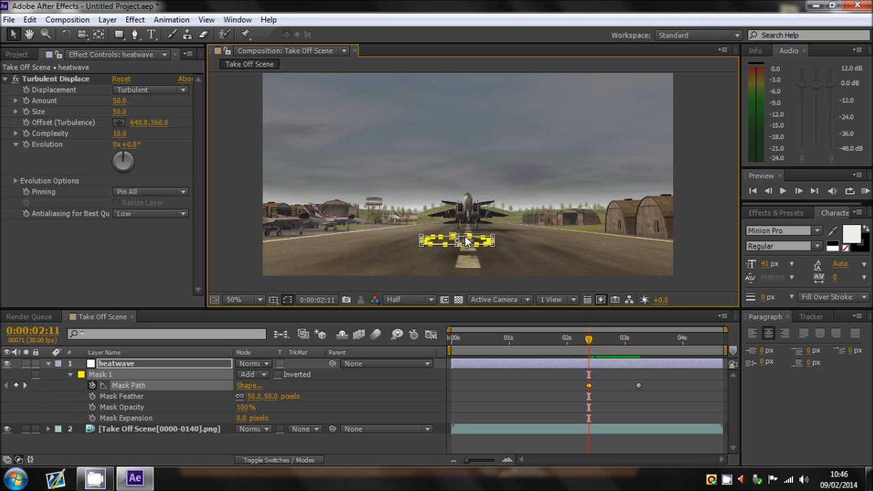
pyautogui.moveTo(457, 240); pyautogui.dragTo(466, 225)
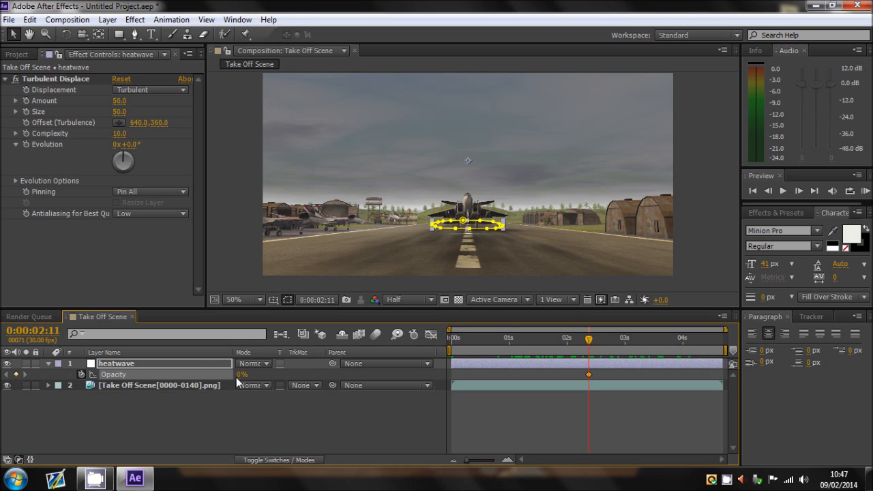
pyautogui.moveTo(480, 295)
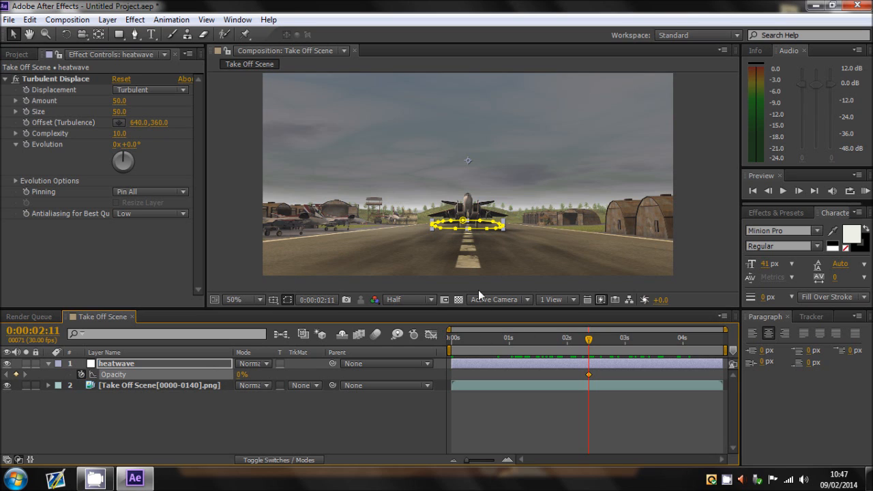
# Step: Keyframe the heatwave opacity from 0% to 100% at take-off and play back the fade-in
pyautogui.click(783, 191)
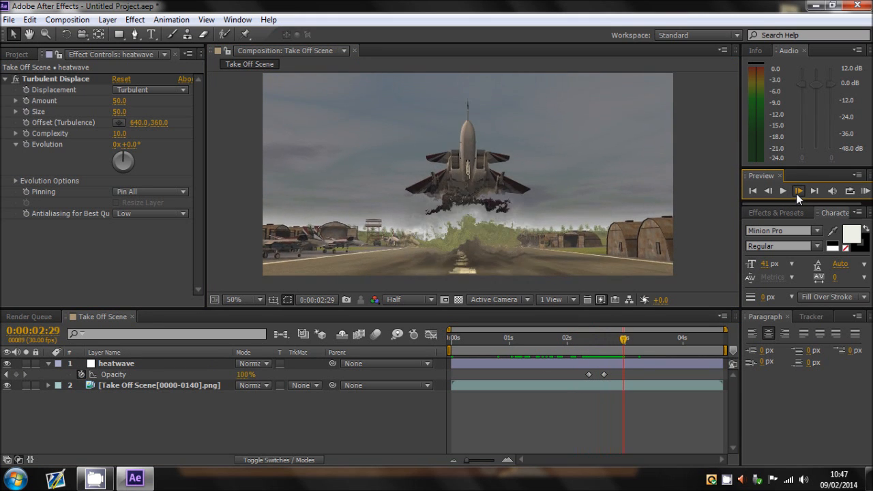
pyautogui.click(799, 191)
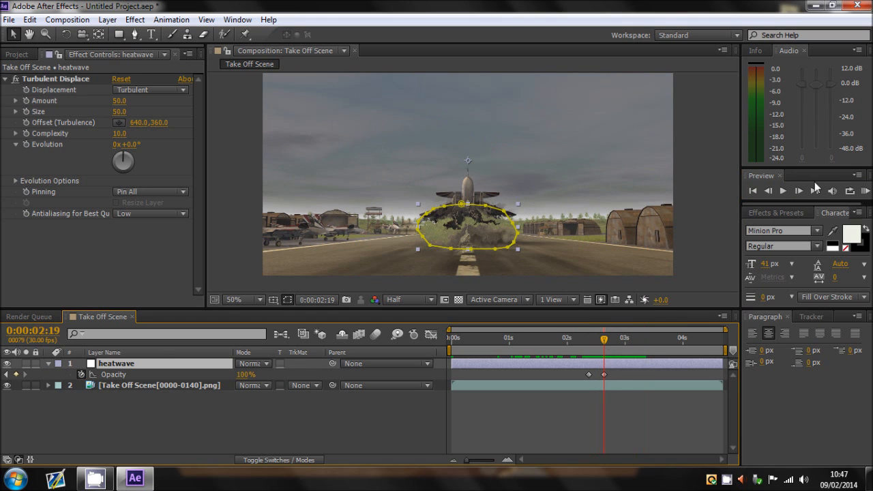
pyautogui.click(800, 191)
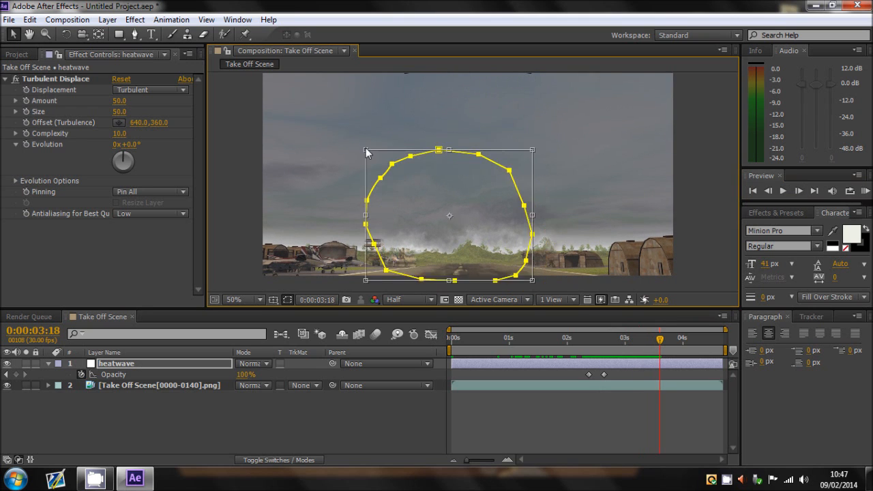
pyautogui.moveTo(365, 153); pyautogui.dragTo(398, 168)
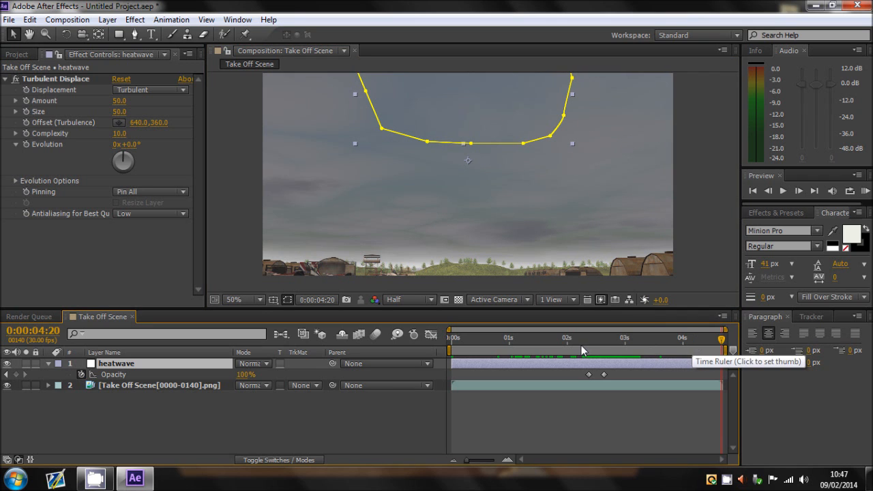
pyautogui.click(587, 338)
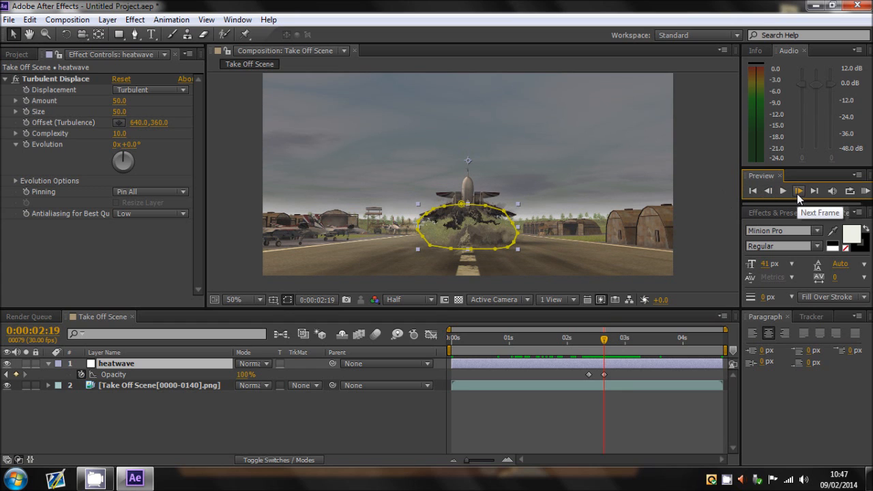
# Step: Reshape the mask at in-between frames to add Mask Path keyframes tracking the exhaust, then preview
pyautogui.click(48, 363)
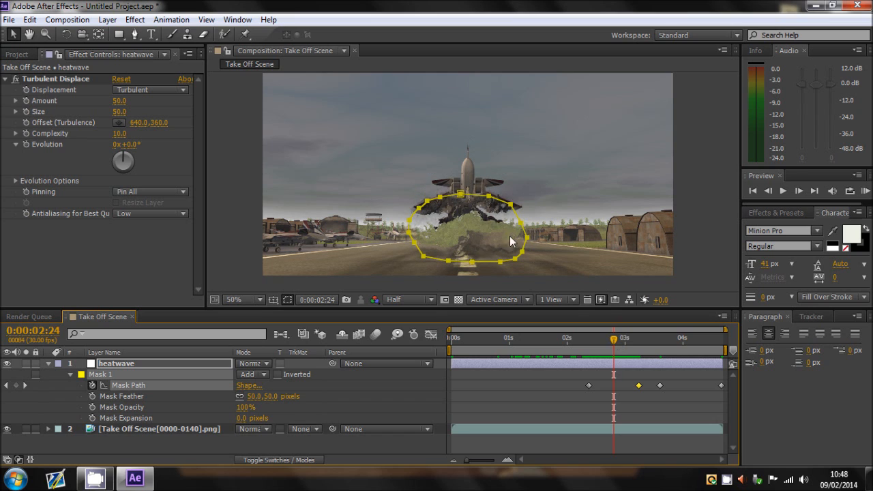
pyautogui.moveTo(512, 242); pyautogui.dragTo(466, 211)
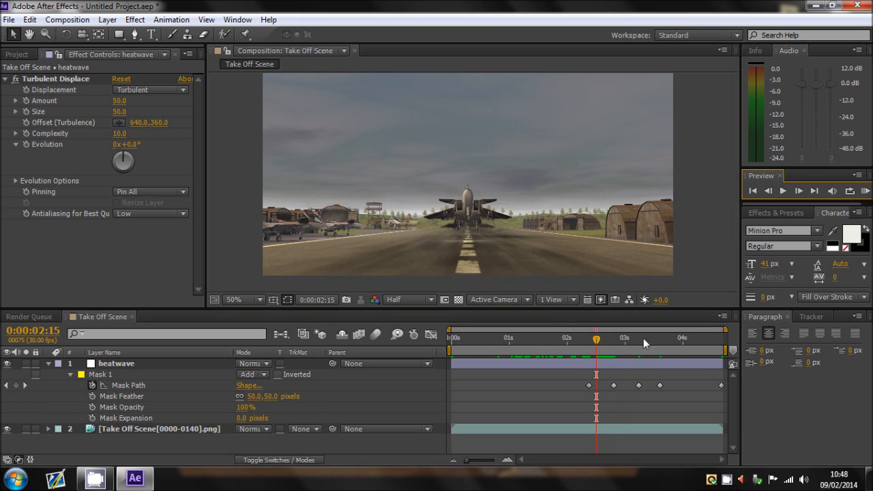
pyautogui.click(798, 191)
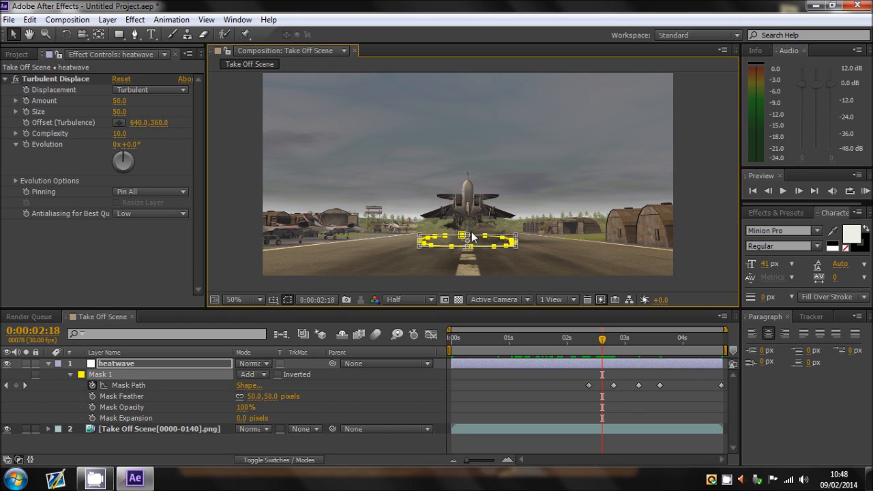
pyautogui.moveTo(601, 338); pyautogui.dragTo(608, 338)
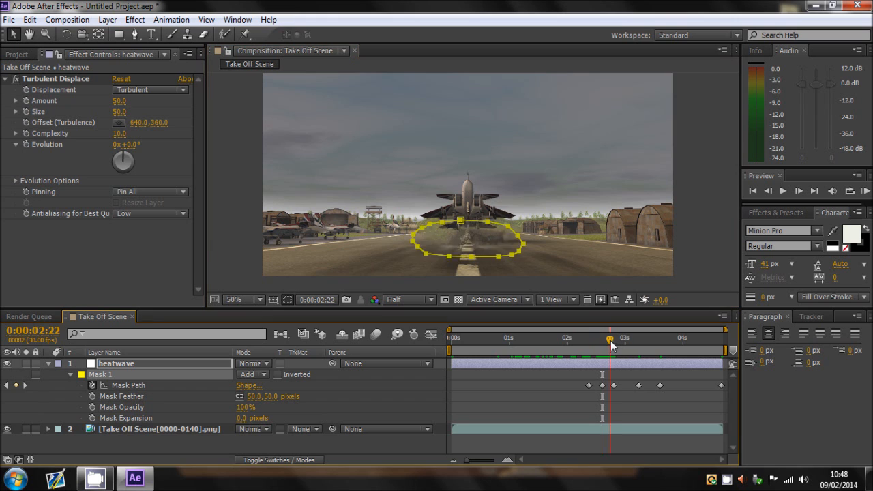
pyautogui.click(798, 191)
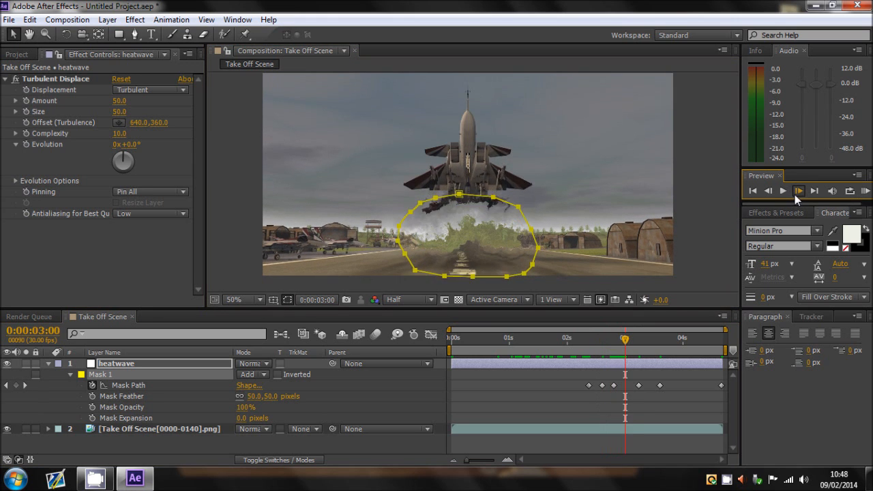
pyautogui.click(799, 191)
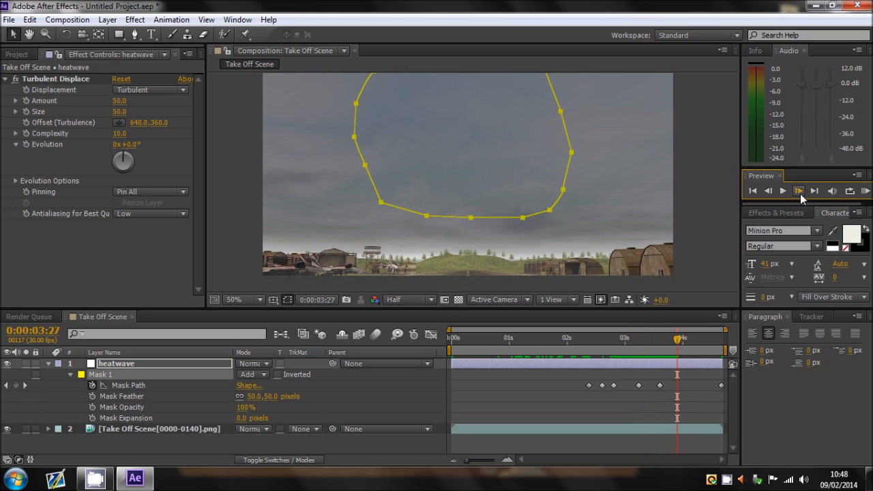
# Step: Keyframe the heatwave opacity from 100% around 3:14 down to 0% at 4:06 and preview the fade-out
pyautogui.click(768, 191)
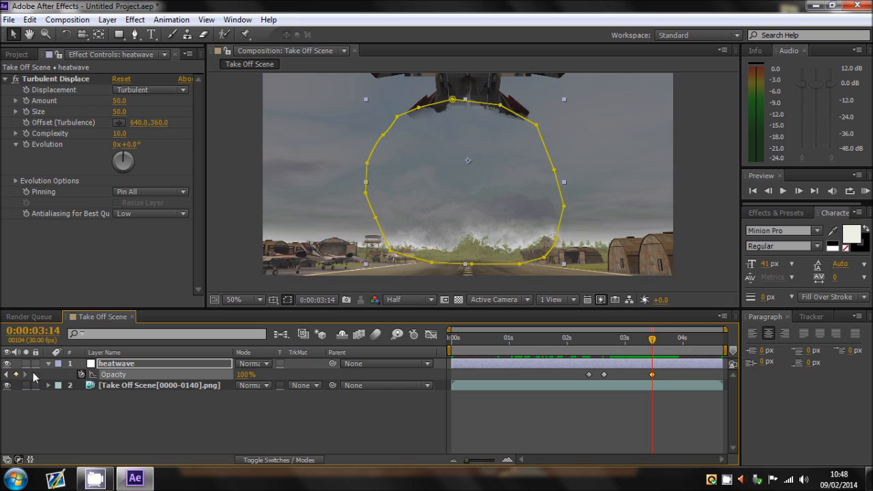
pyautogui.click(799, 191)
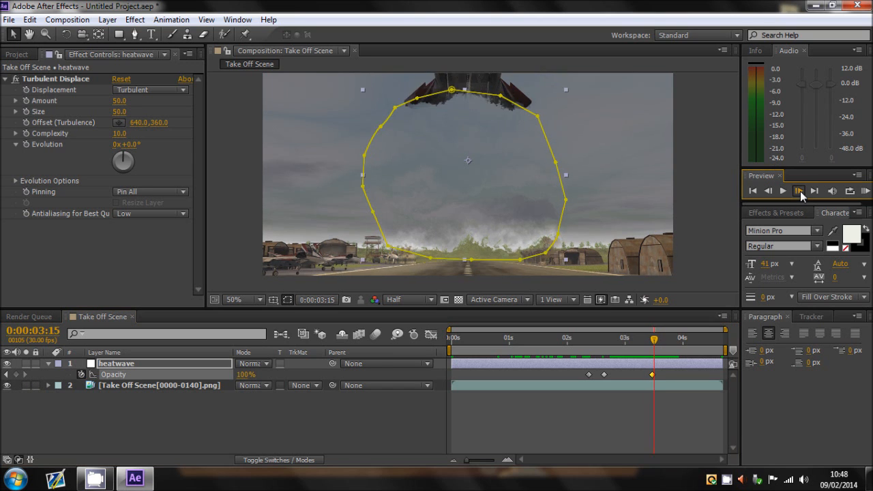
pyautogui.click(783, 191)
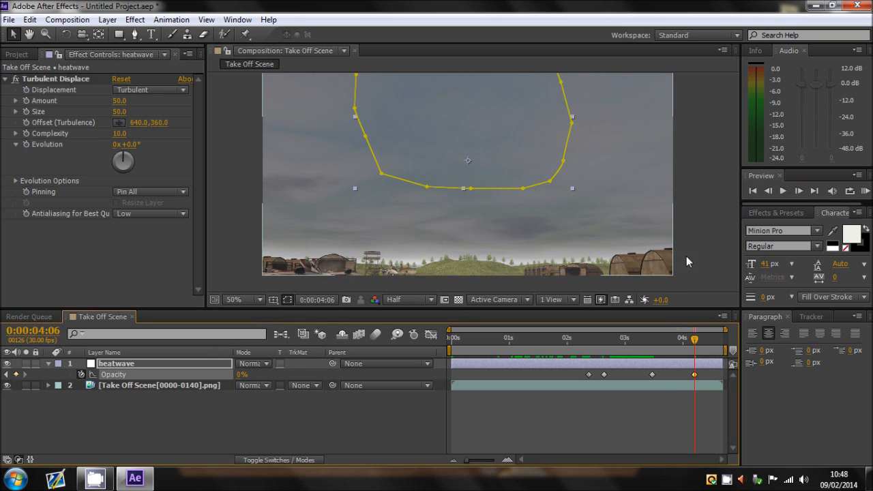
pyautogui.click(799, 191)
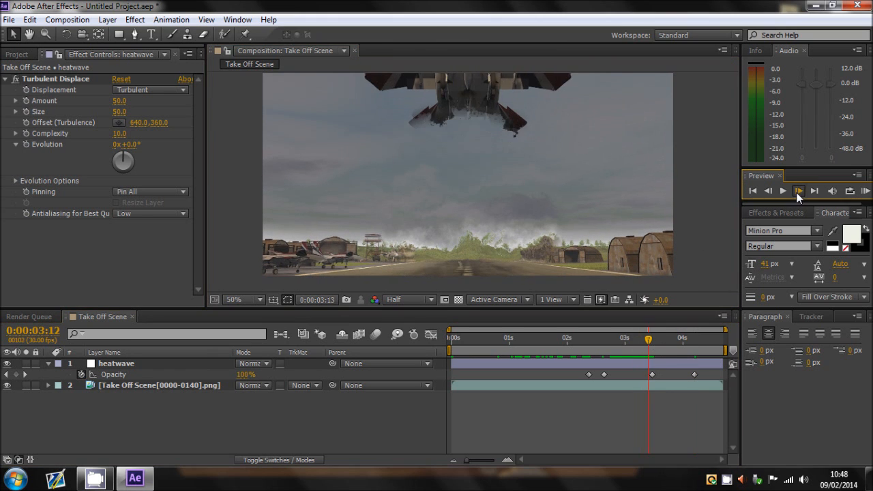
pyautogui.click(799, 191)
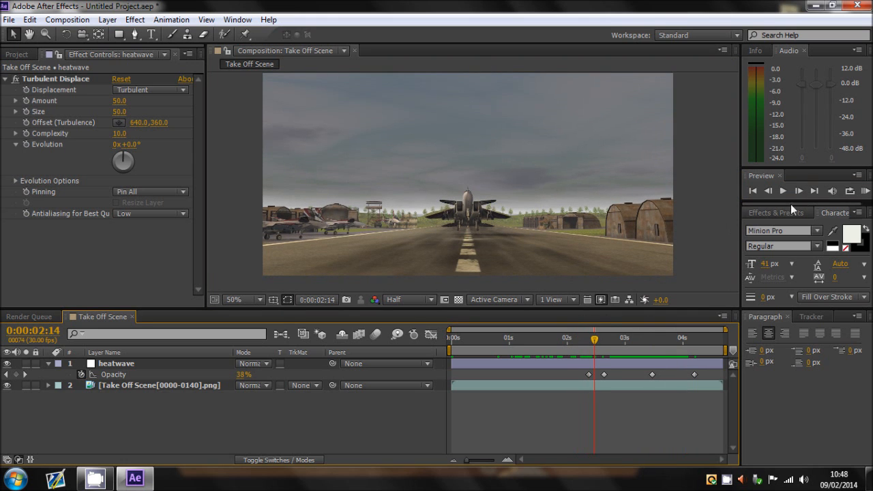
pyautogui.click(798, 191)
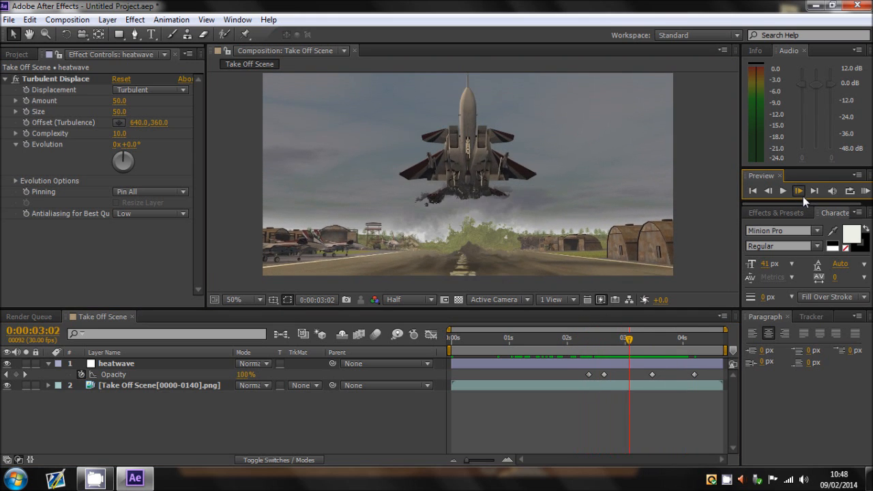
pyautogui.click(782, 191)
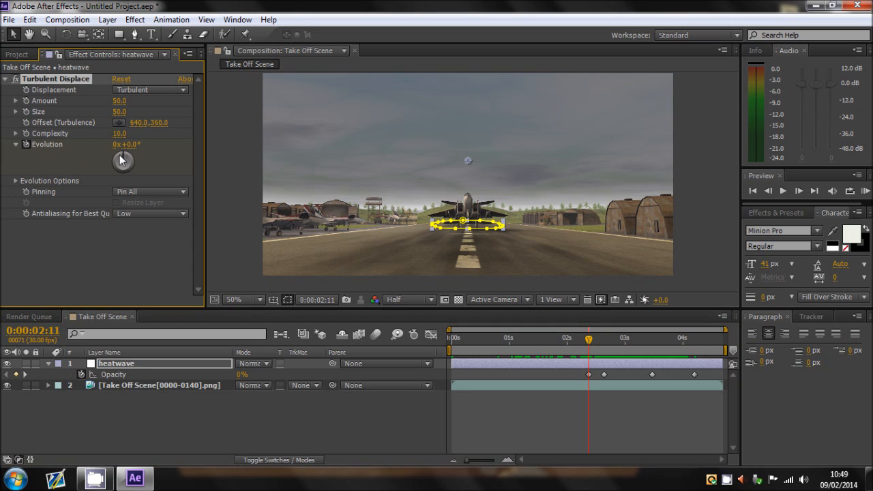
pyautogui.moveTo(592, 348)
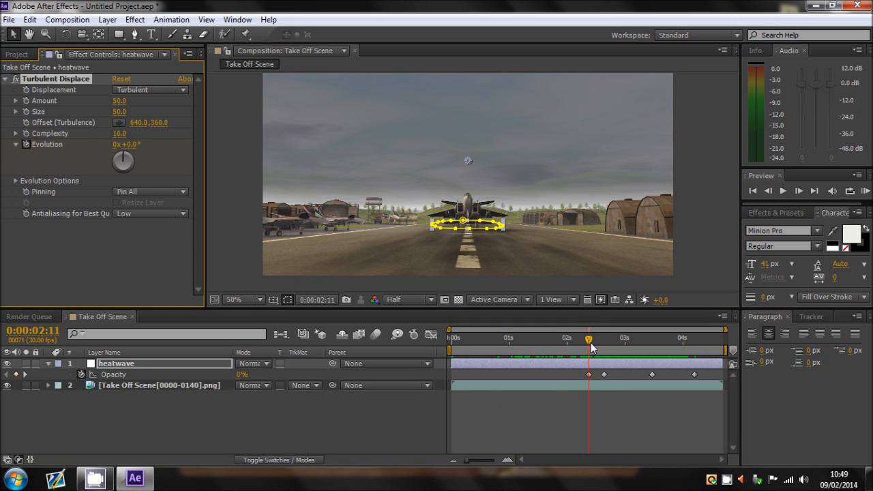
# Step: At the shot's end (about 4:06), raise Turbulent Displace Evolution by three revolutions for a churning ripple
pyautogui.moveTo(588, 339); pyautogui.dragTo(693, 338)
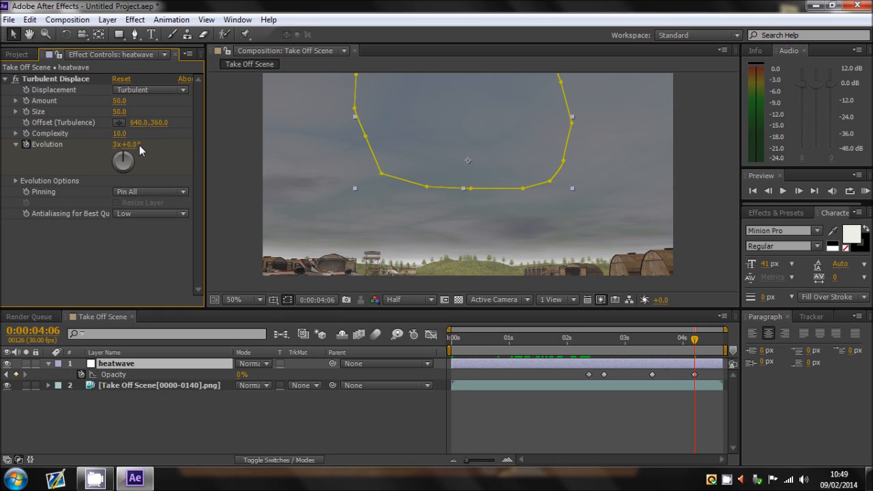
pyautogui.moveTo(139, 144)
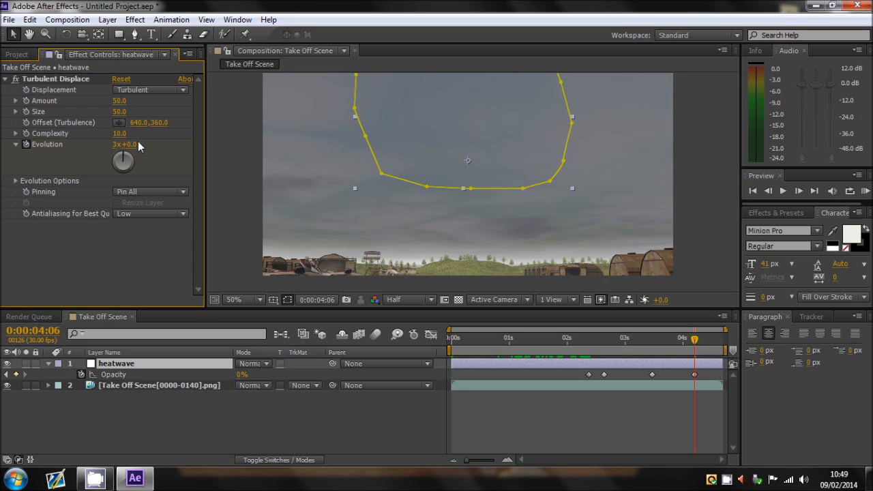
pyautogui.moveTo(142, 150)
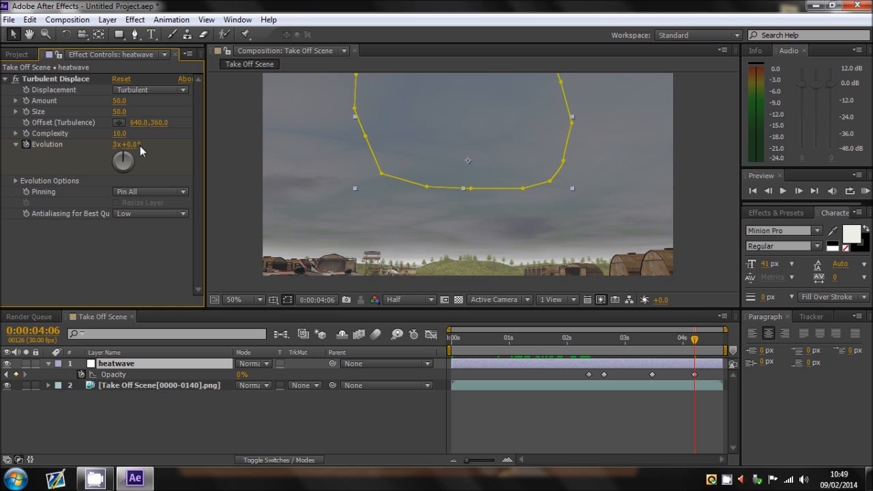
pyautogui.moveTo(158, 170)
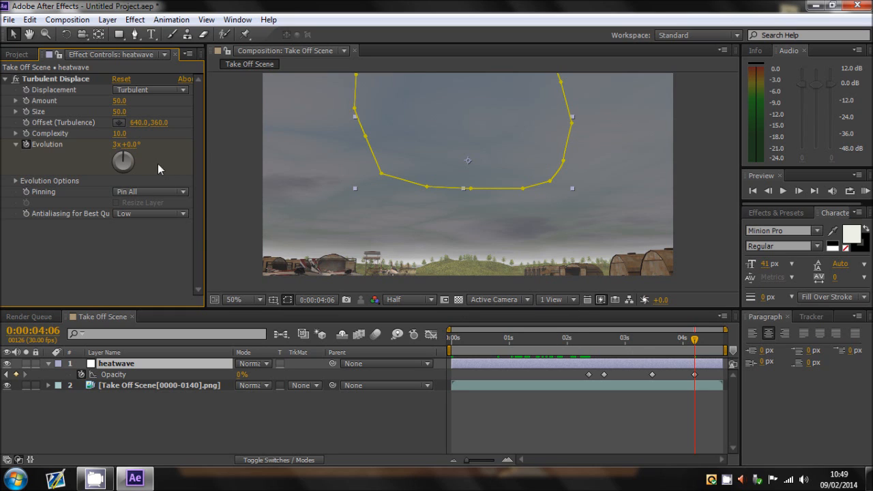
pyautogui.moveTo(116, 148)
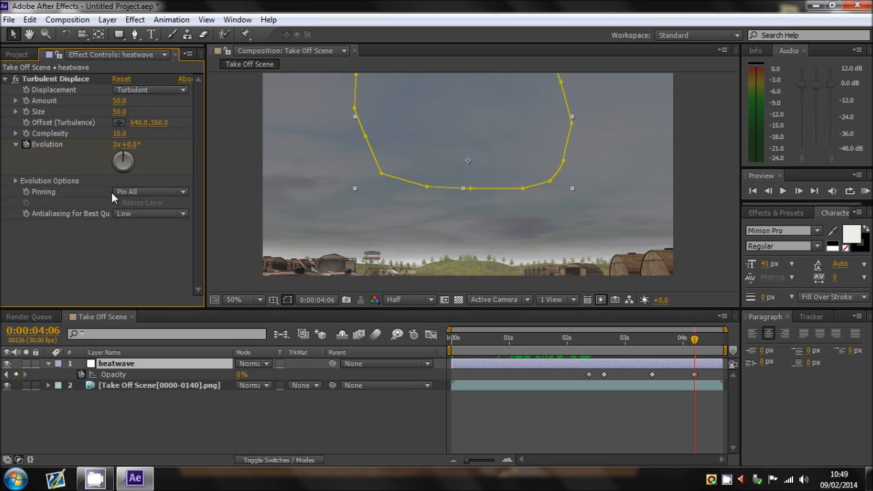
pyautogui.moveTo(115, 157)
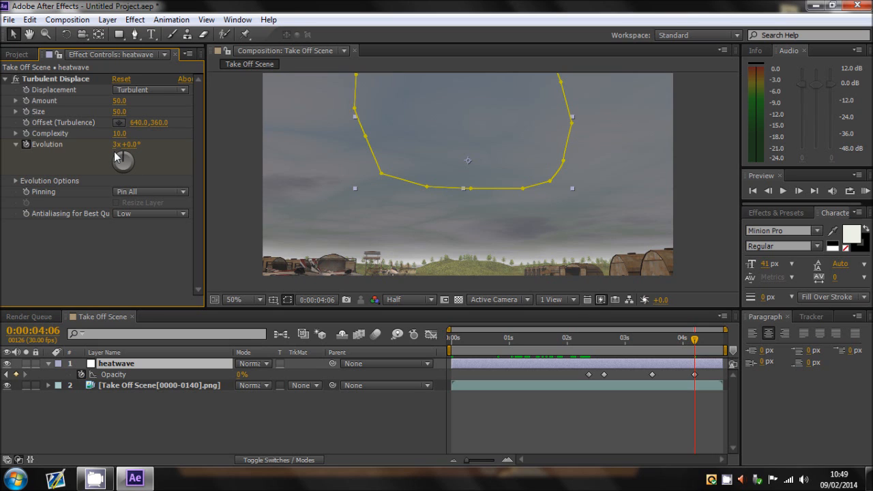
pyautogui.click(782, 191)
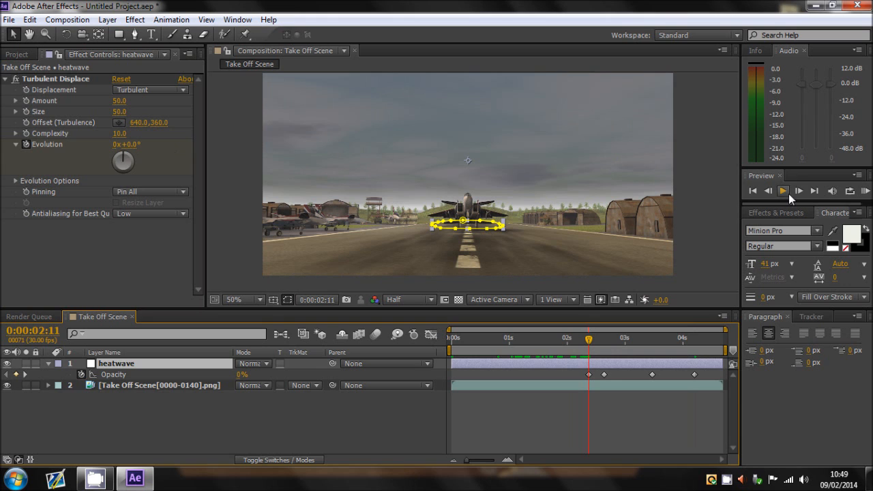
# Step: Preview the take-off, then shift the heatwave's last Opacity keyframe earlier so the fade ends sooner
pyautogui.click(798, 191)
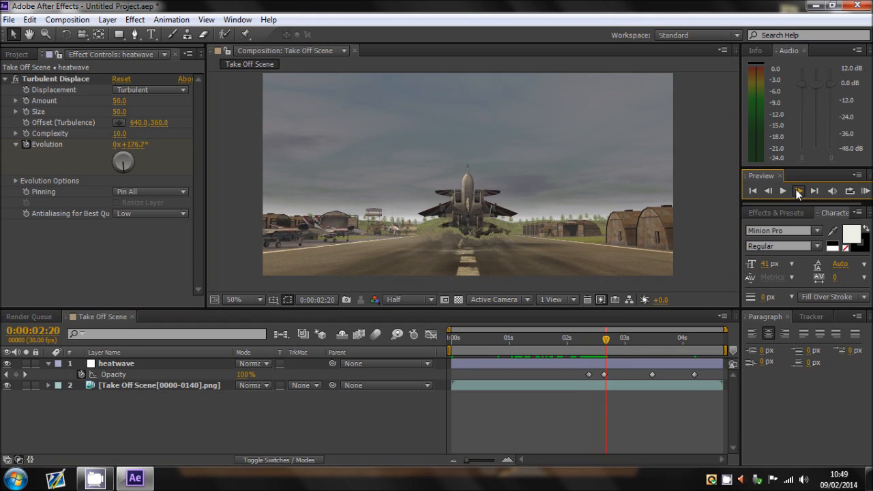
pyautogui.click(797, 191)
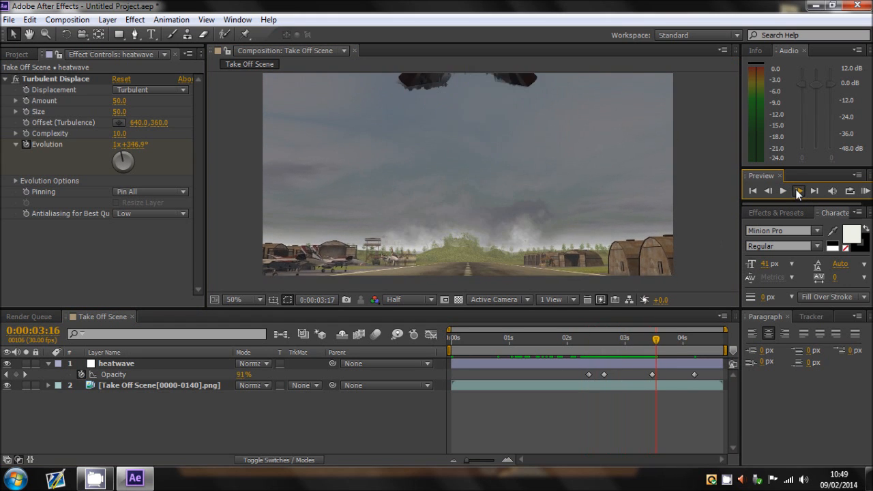
pyautogui.click(783, 191)
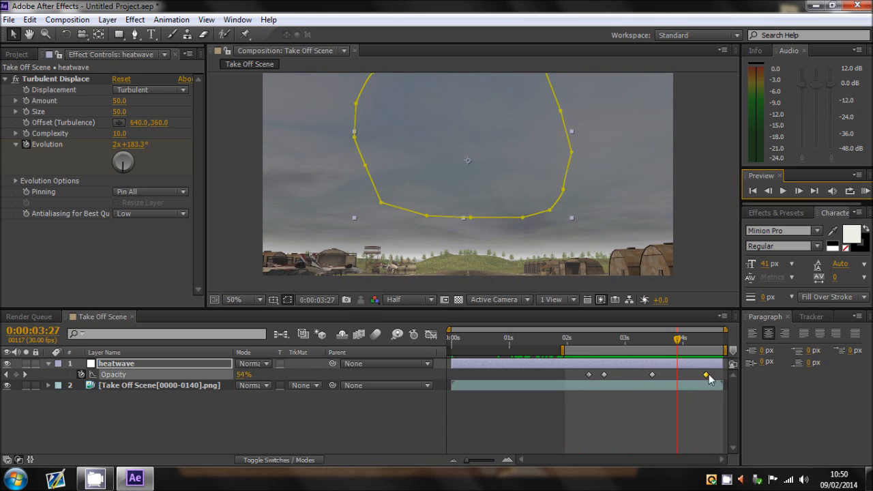
pyautogui.moveTo(706, 376); pyautogui.dragTo(655, 376)
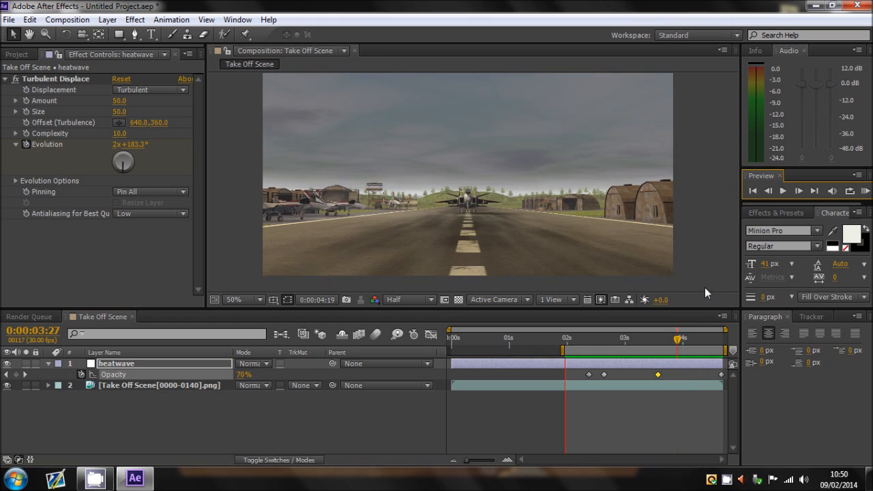
pyautogui.moveTo(675, 349); pyautogui.dragTo(585, 349)
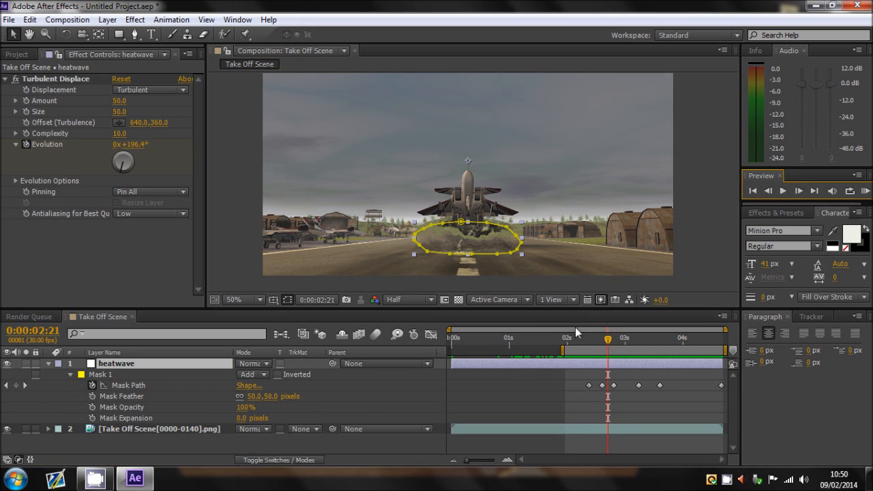
# Step: Reshape Mask 1 at successive take-off frames, adding Mask Path keyframes that follow the exhaust plume
pyautogui.moveTo(467, 239); pyautogui.dragTo(467, 245)
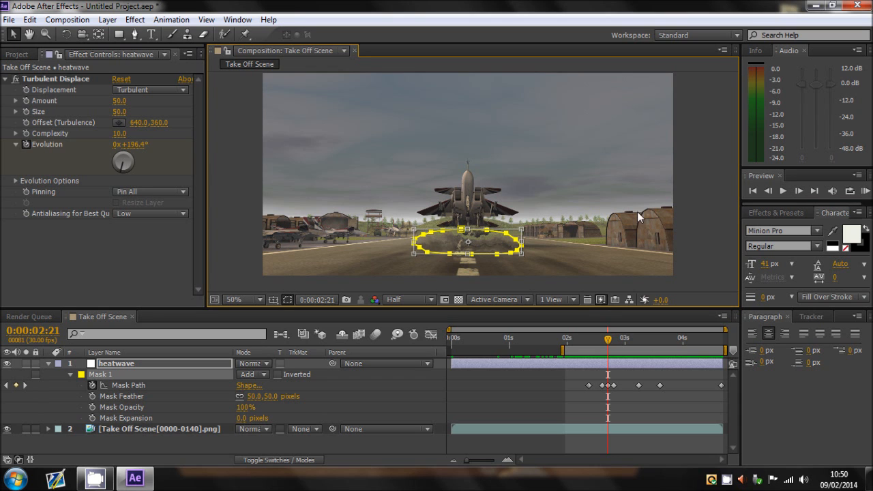
pyautogui.click(799, 191)
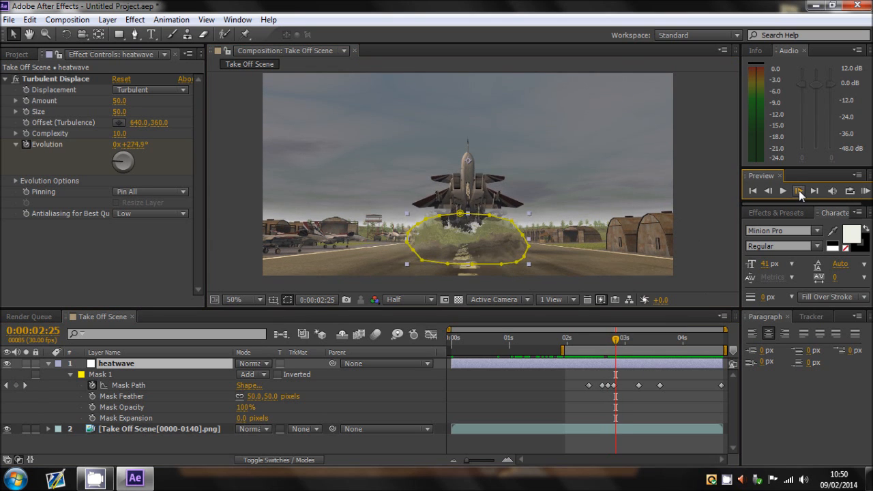
pyautogui.click(782, 191)
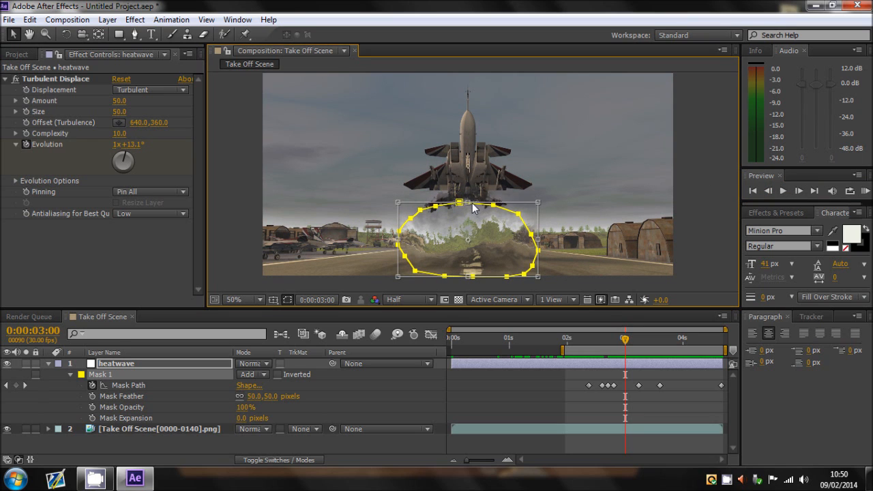
pyautogui.click(799, 191)
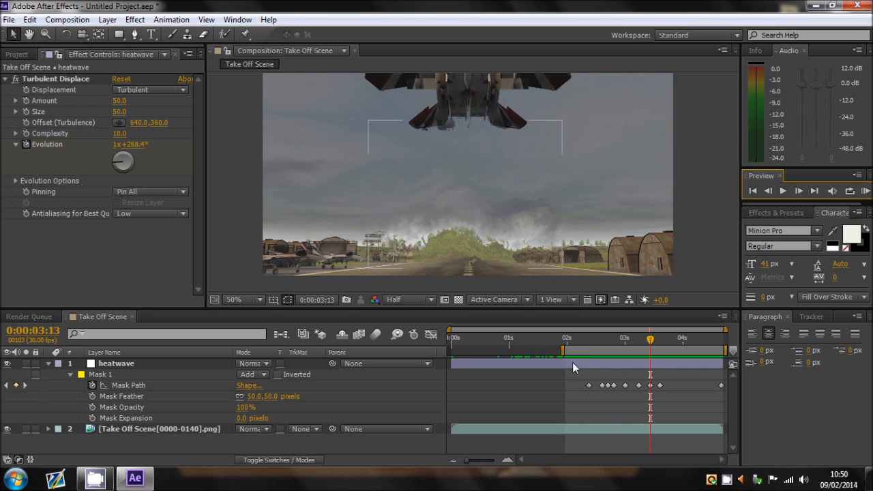
pyautogui.click(581, 338)
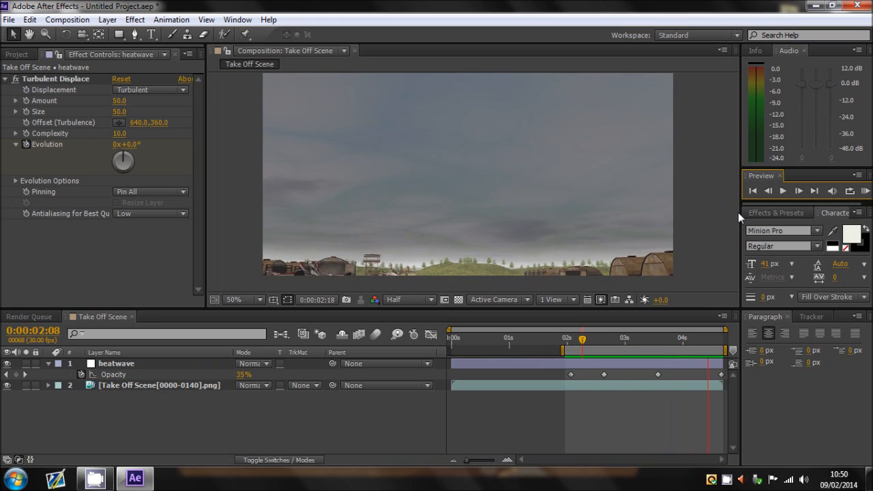
pyautogui.click(614, 300)
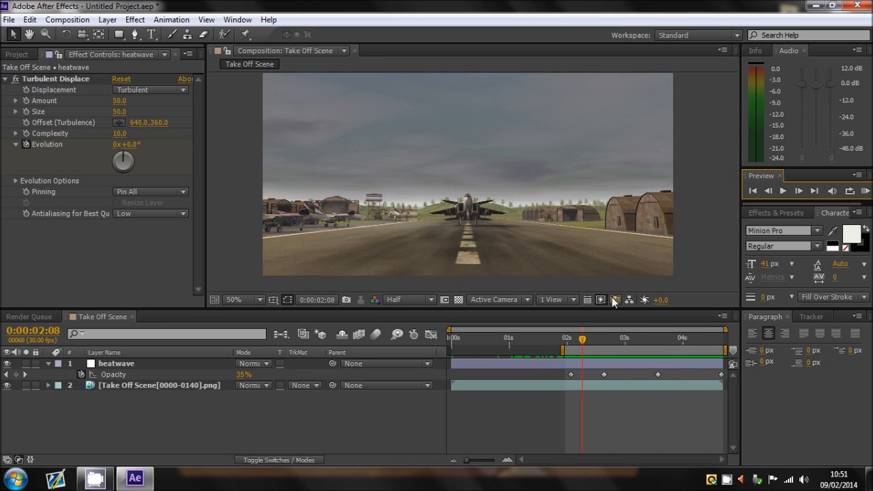
pyautogui.click(799, 191)
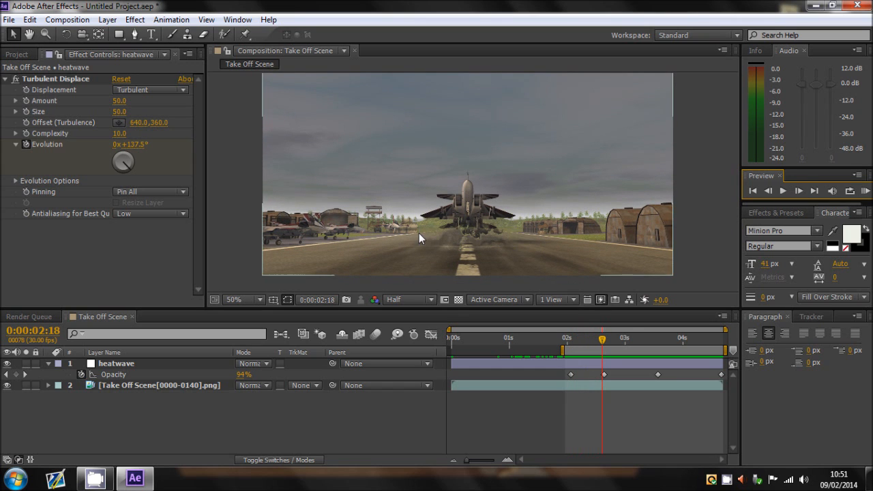
pyautogui.click(799, 191)
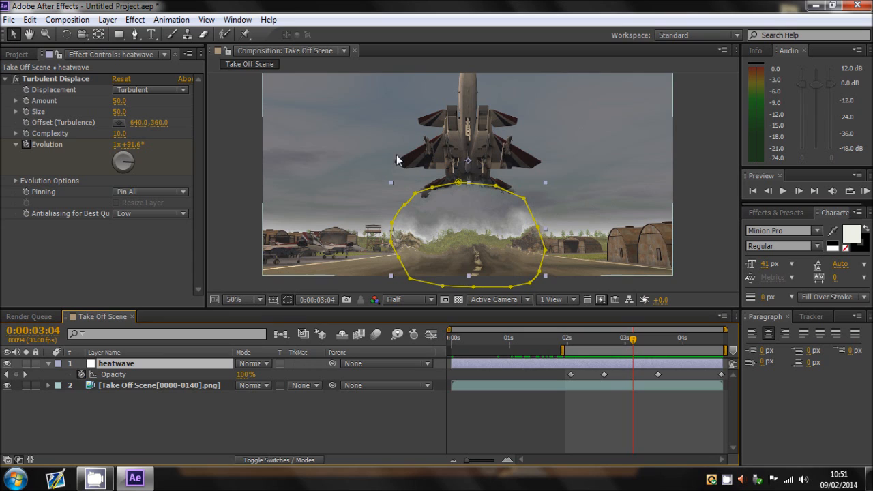
pyautogui.moveTo(538, 182)
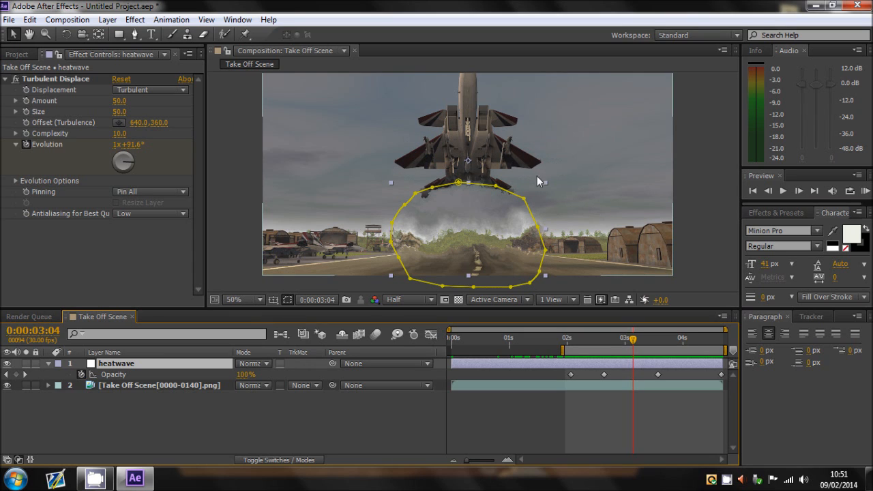
pyautogui.moveTo(401, 204)
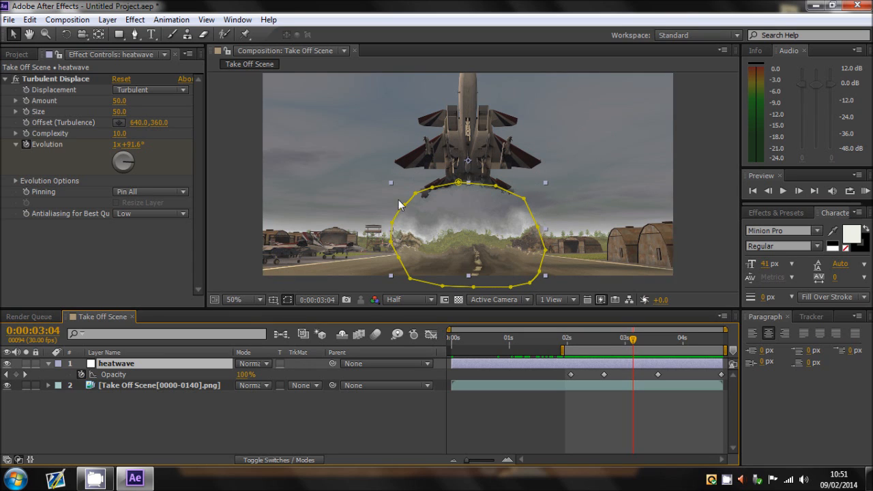
pyautogui.moveTo(799, 191)
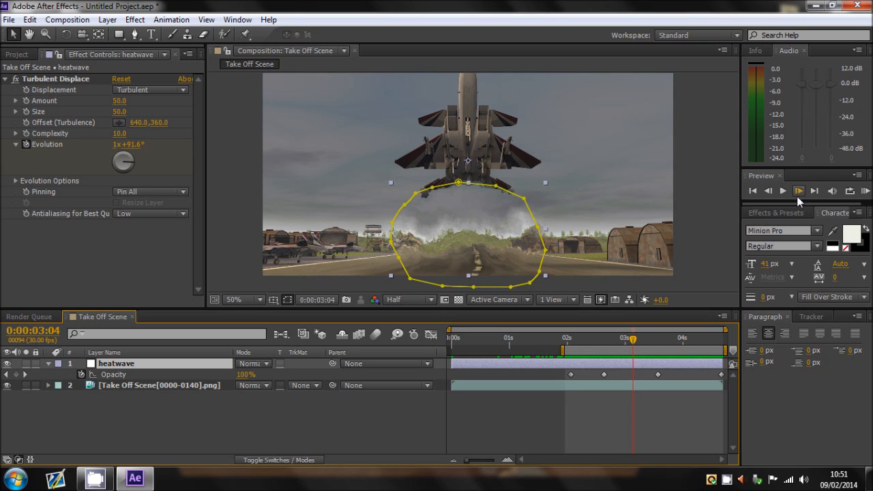
pyautogui.click(799, 191)
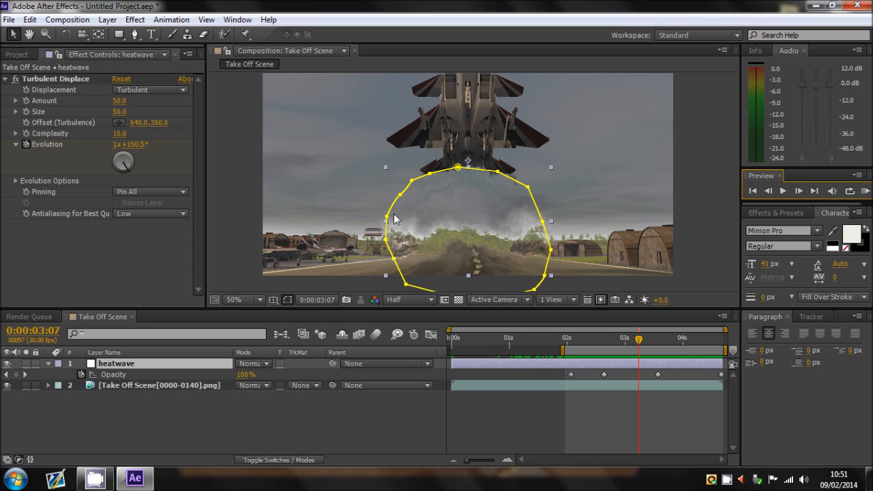
pyautogui.moveTo(389, 208)
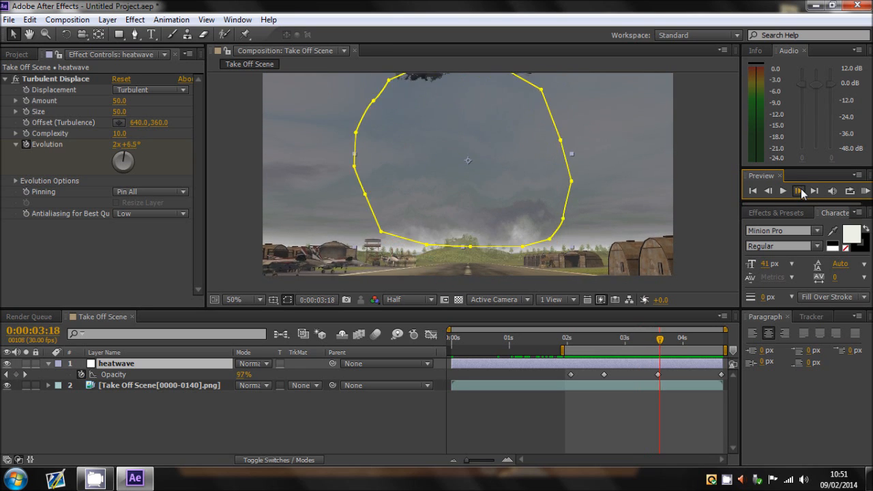
pyautogui.click(798, 191)
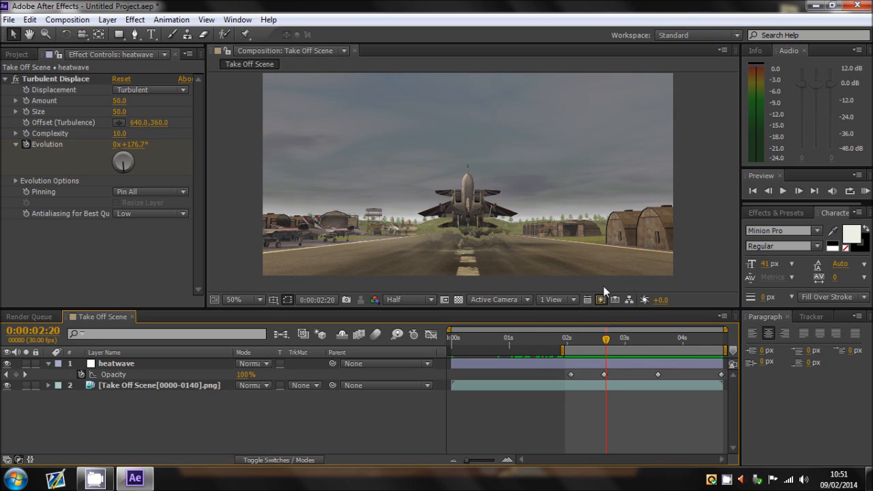
pyautogui.moveTo(605, 339); pyautogui.dragTo(581, 340)
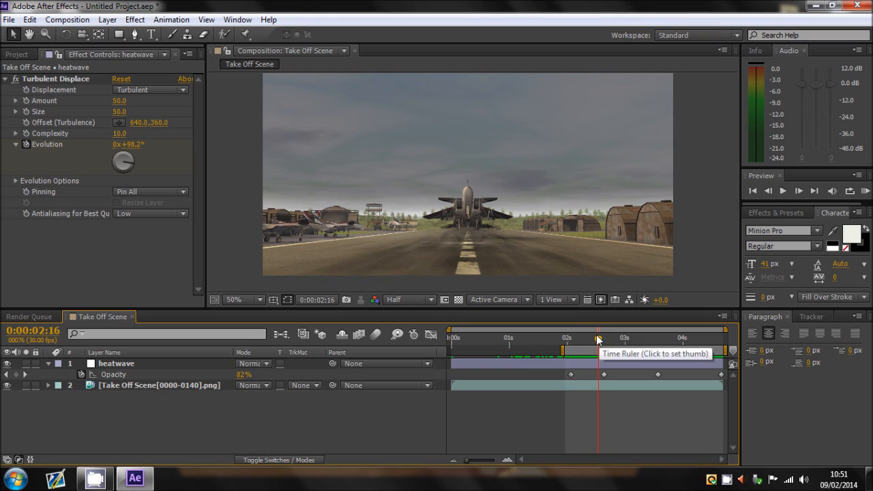
pyautogui.click(590, 338)
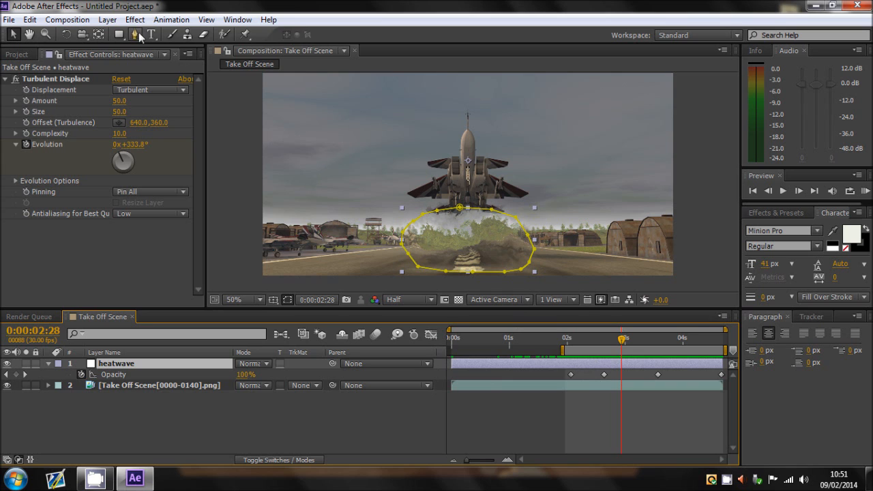
# Step: Apply Effect > Blur & Sharpen > CC Vector Blur to the heatwave layer after Turbulent Displace
pyautogui.click(134, 19)
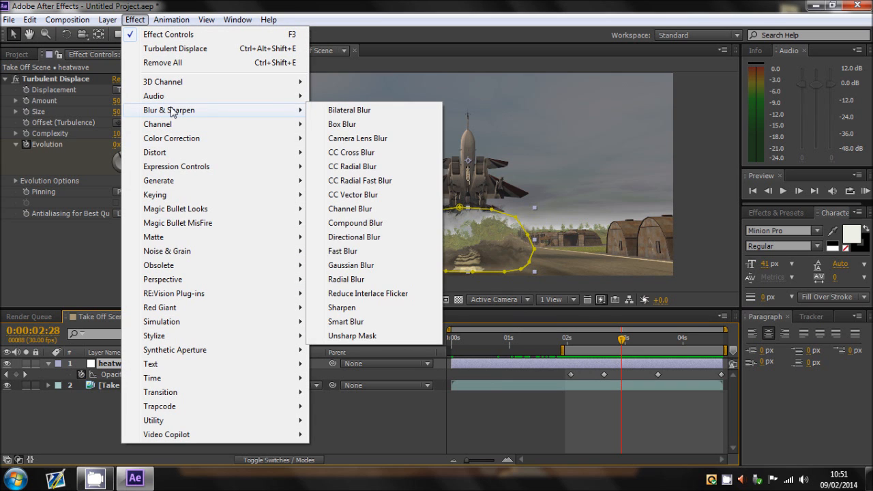
pyautogui.click(352, 193)
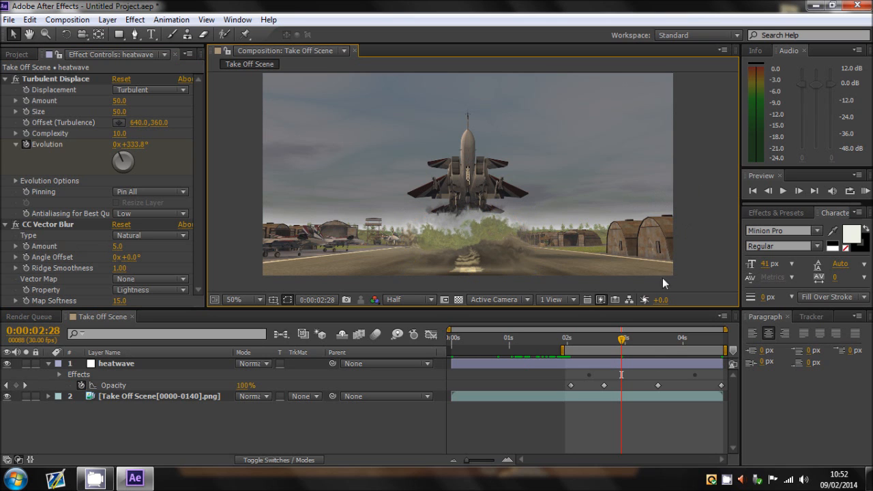
pyautogui.click(767, 191)
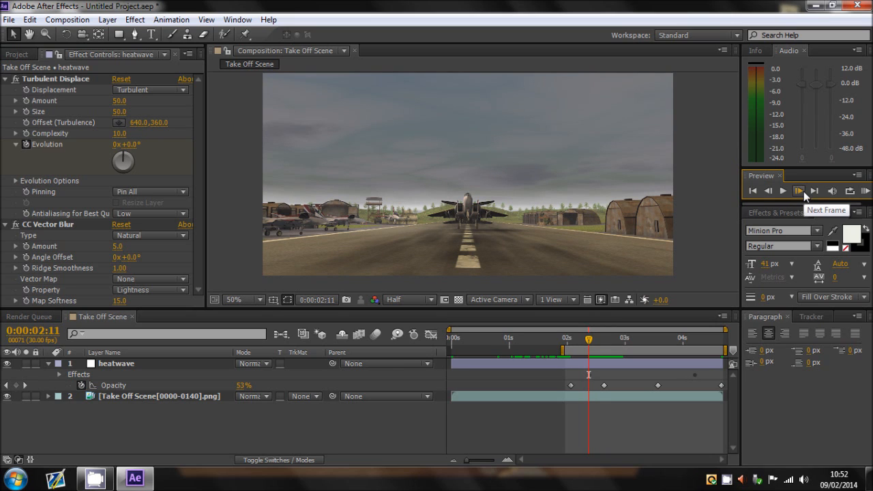
pyautogui.click(798, 191)
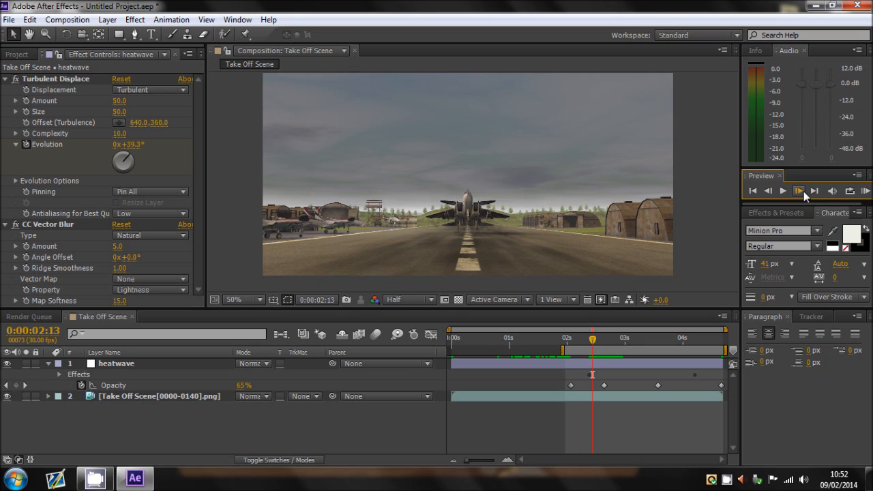
pyautogui.click(783, 191)
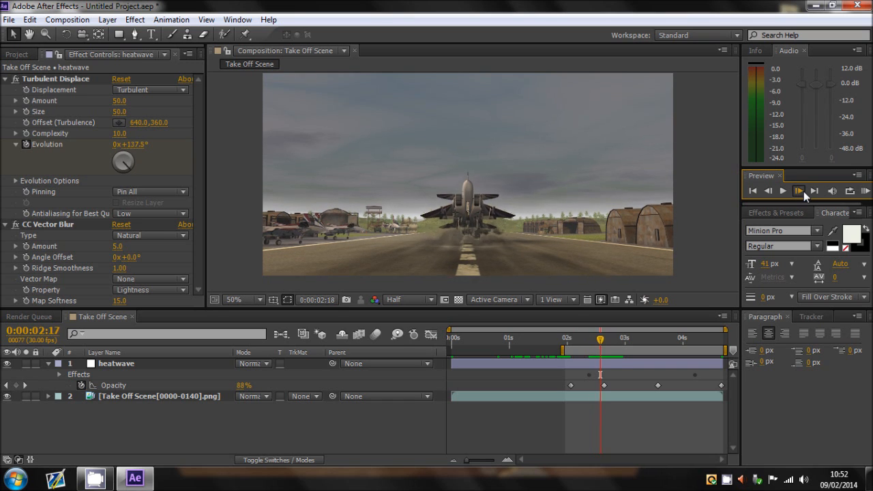
pyautogui.click(798, 191)
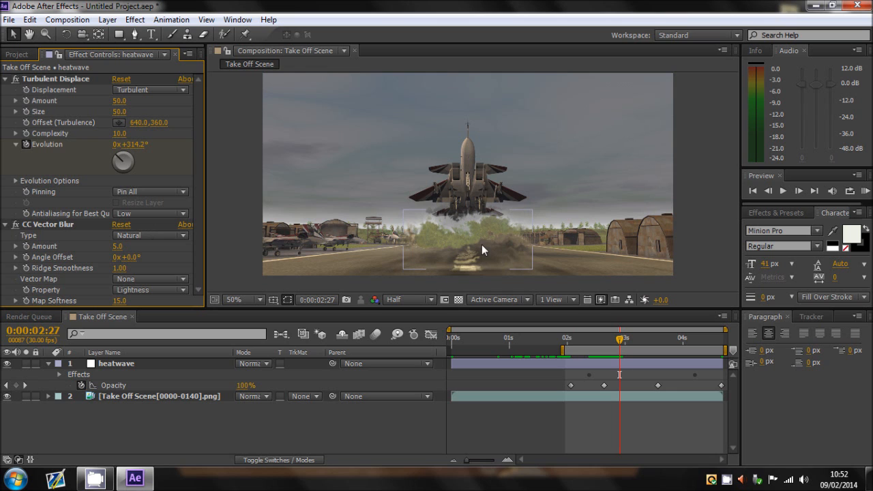
pyautogui.click(799, 191)
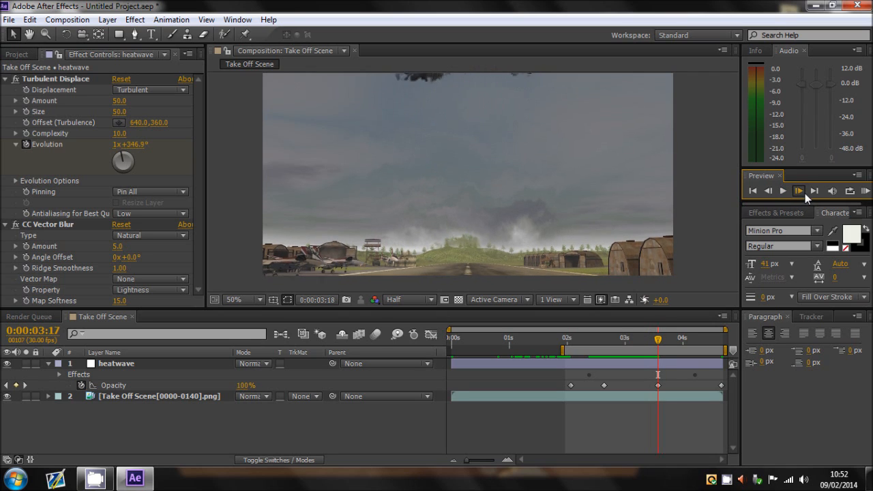
pyautogui.click(799, 191)
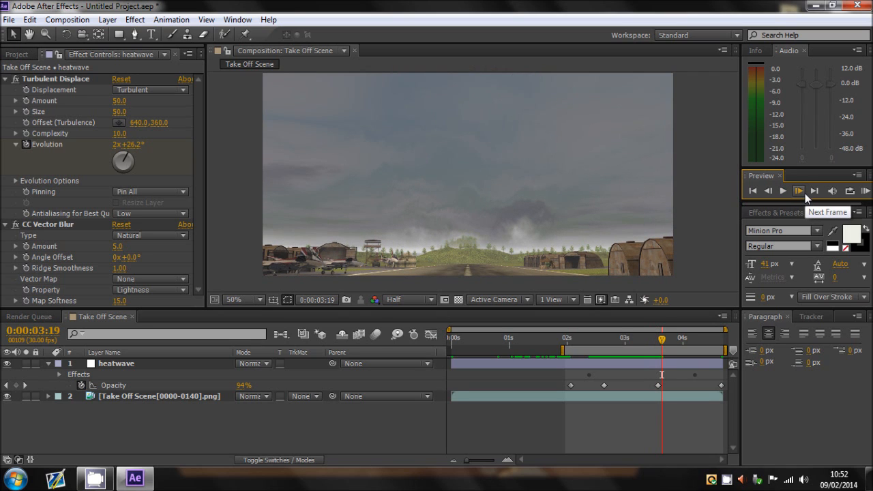